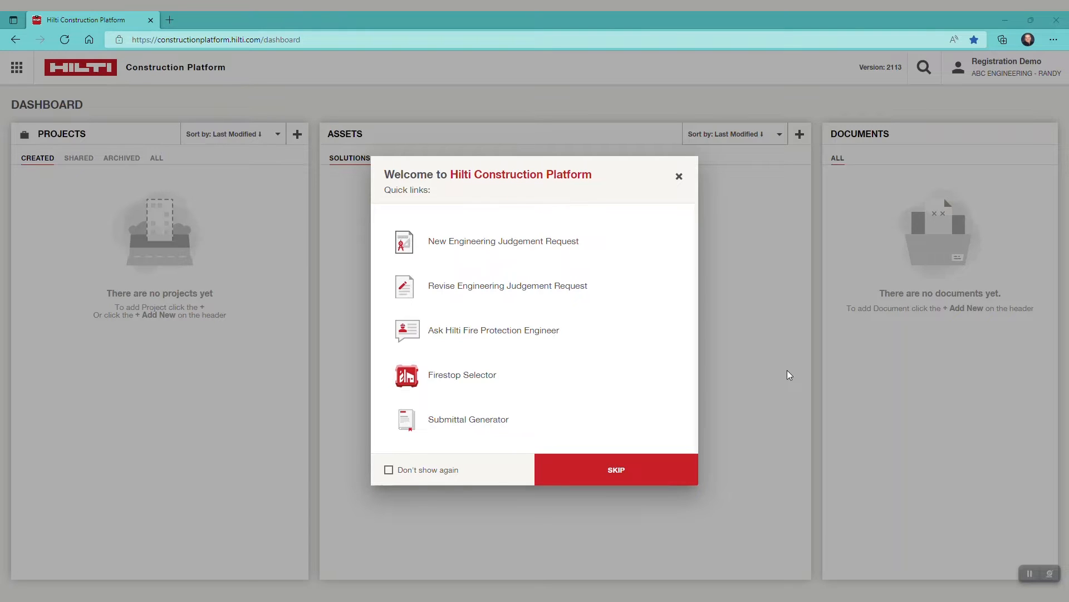
mouse_move(625, 390)
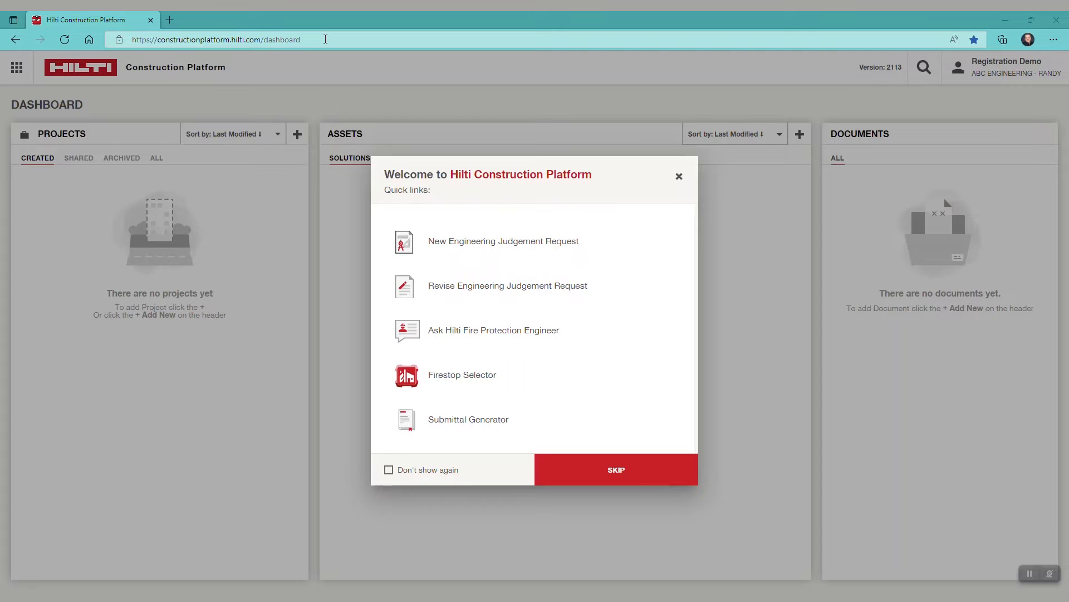
mouse_move(461, 375)
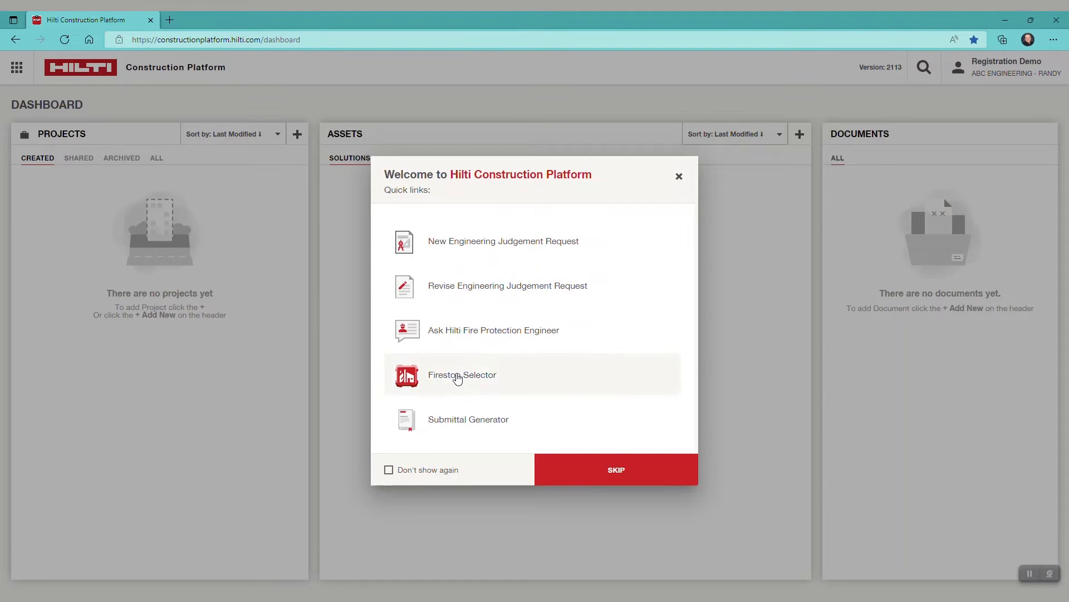
Open Firestop Selector and direct-search approval W-L-1214 from the W-L suggestions.
left_click(463, 374)
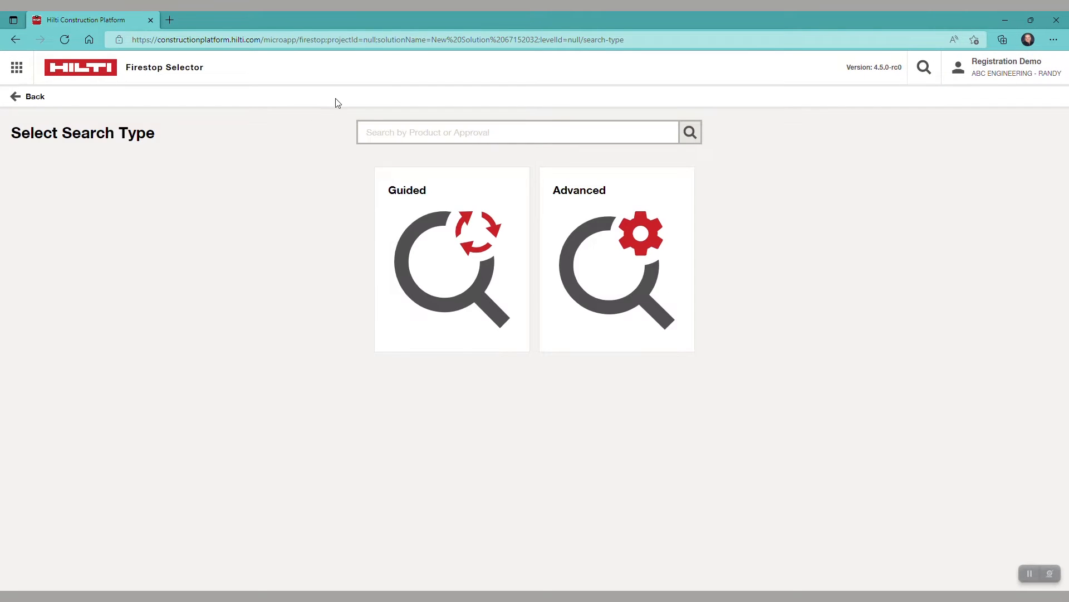
type("1d")
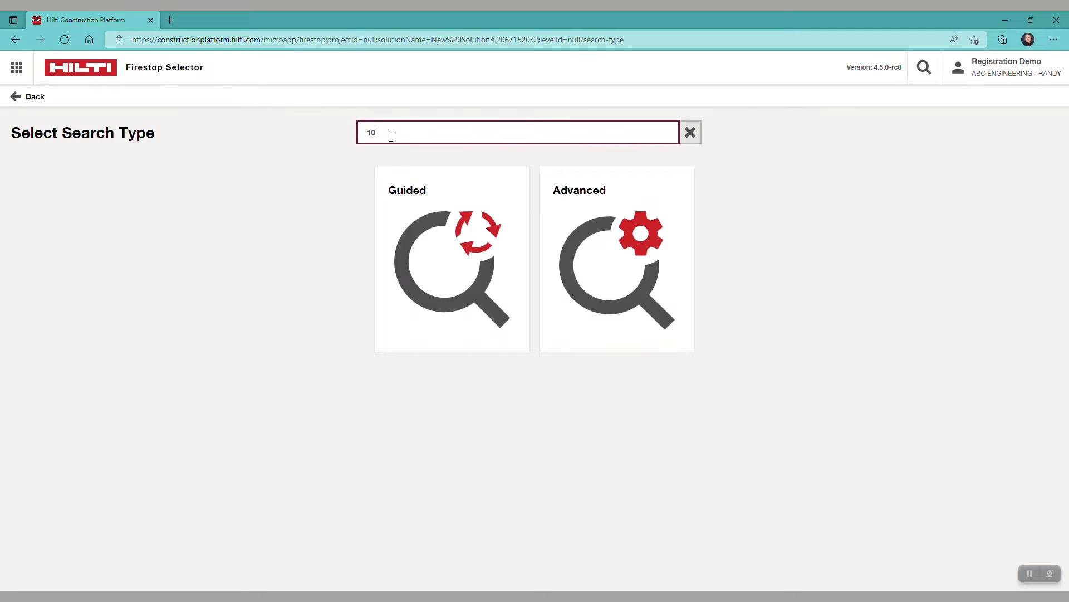
type("054")
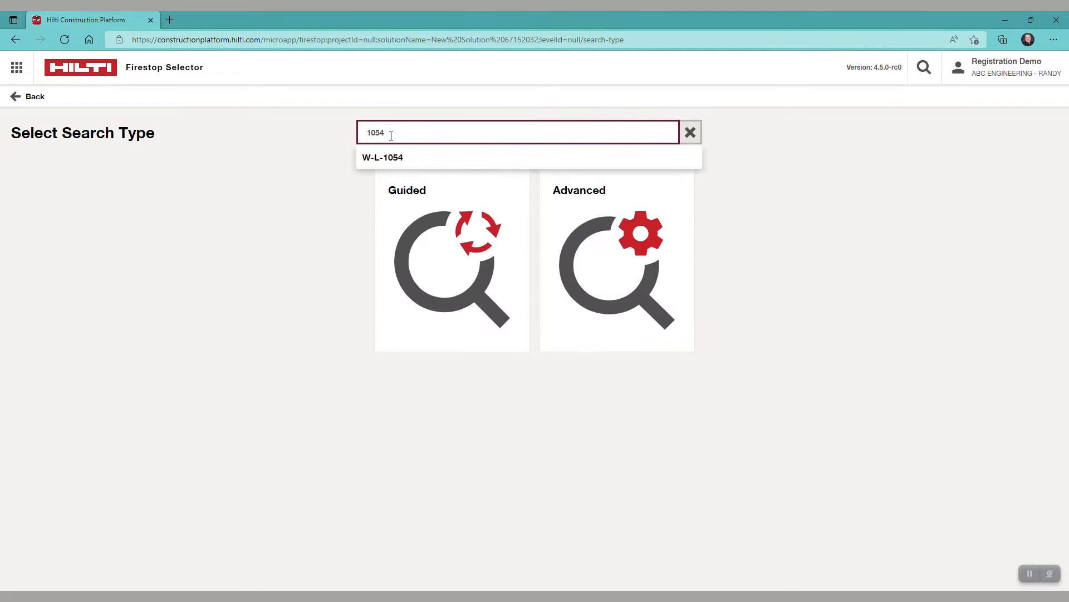
key("Backspace")
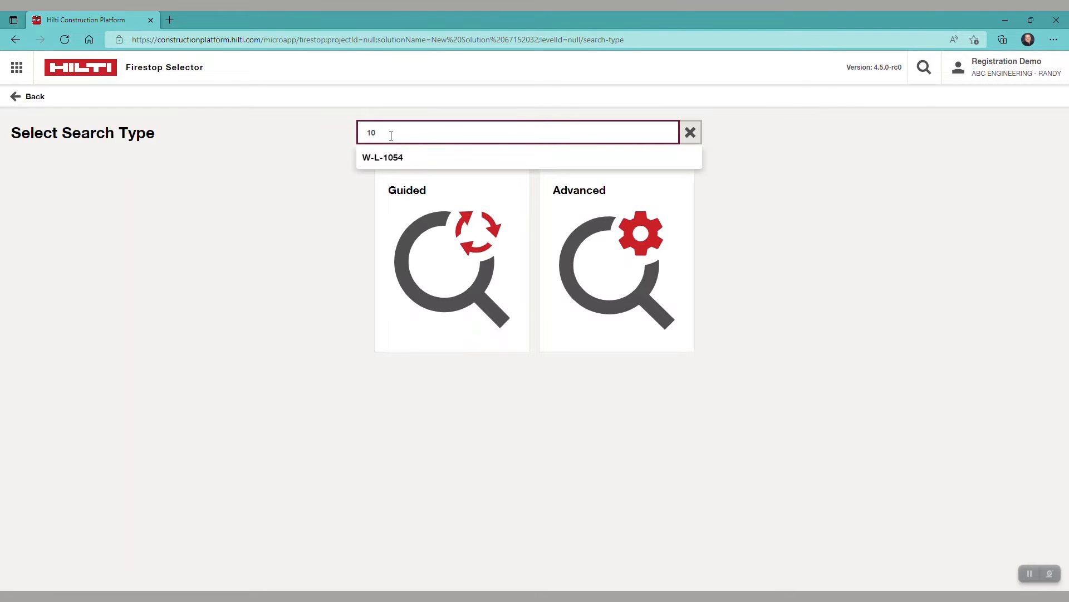
type("W-L")
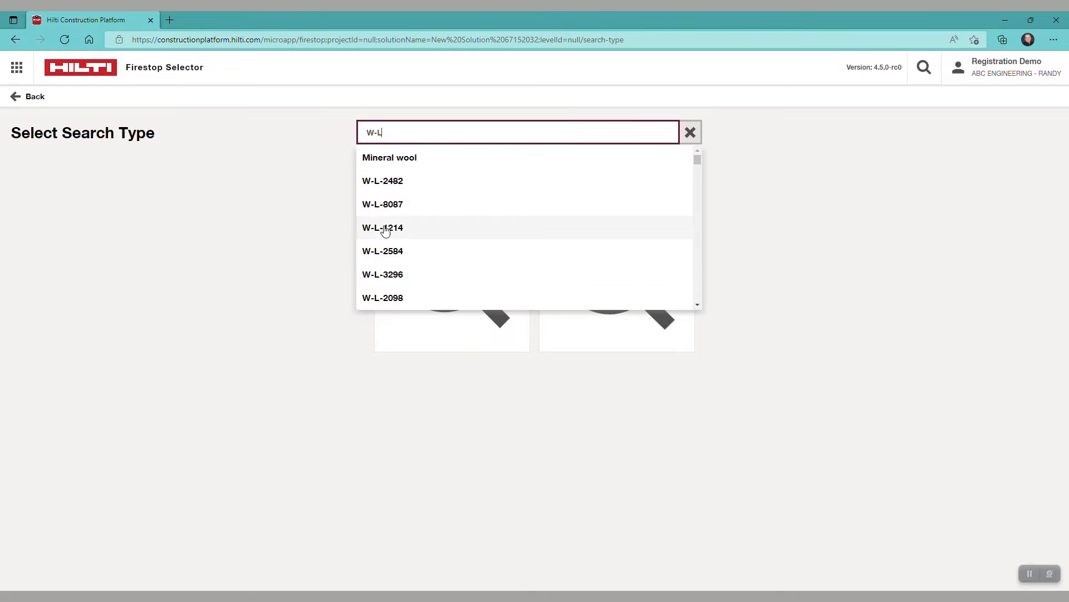
scroll("down", 3)
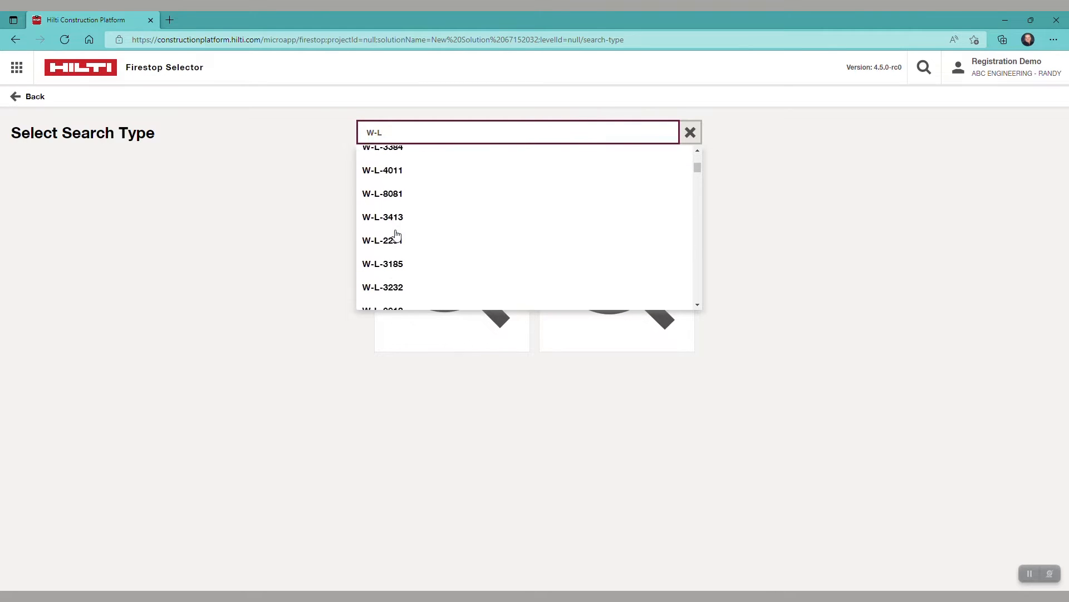
scroll("down", 3)
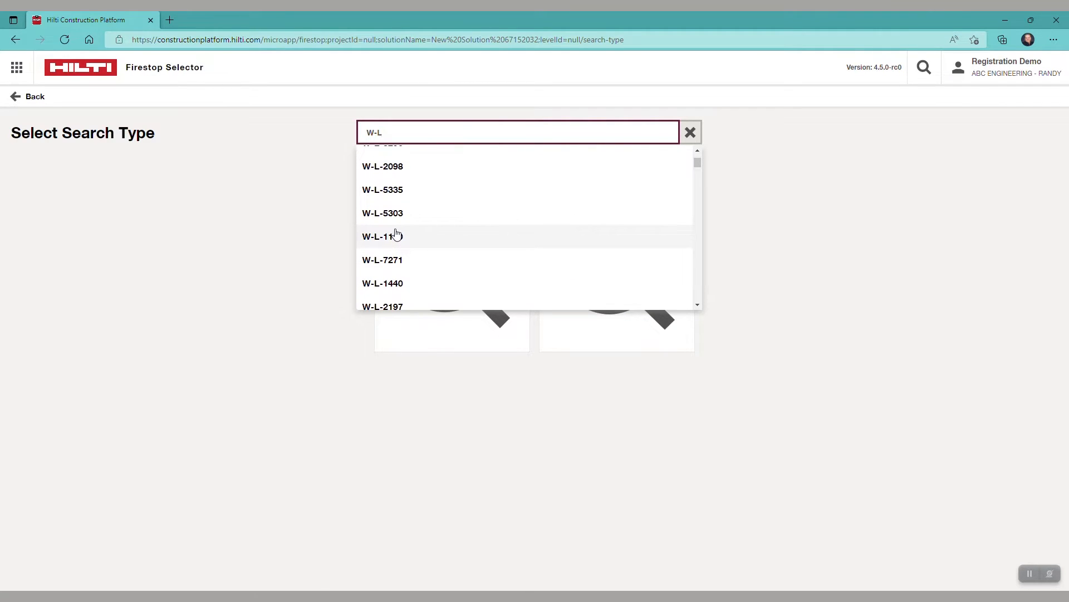
scroll("up", 3)
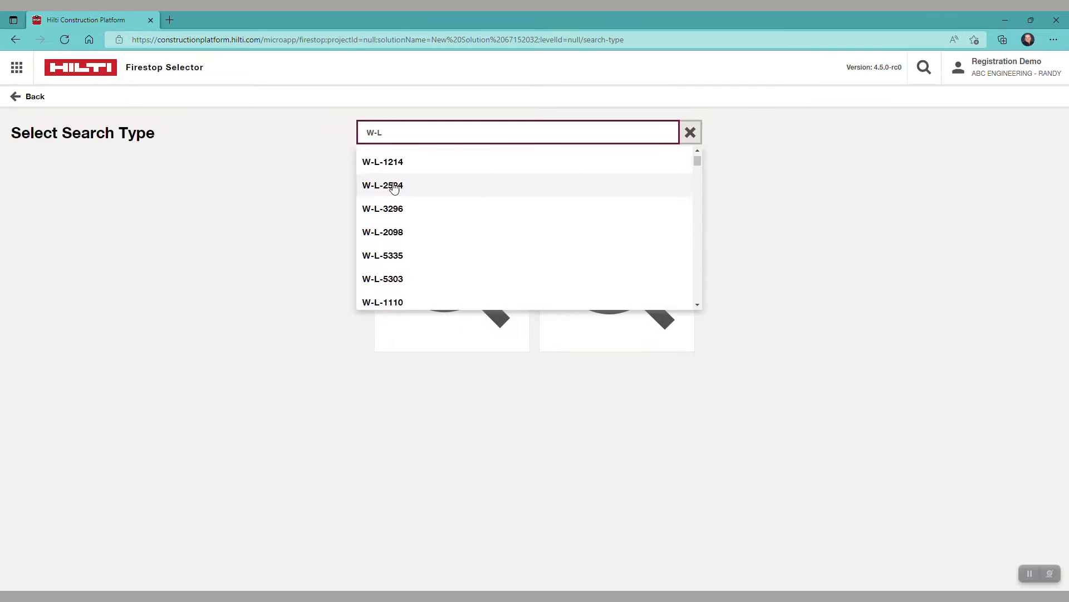
left_click(382, 161)
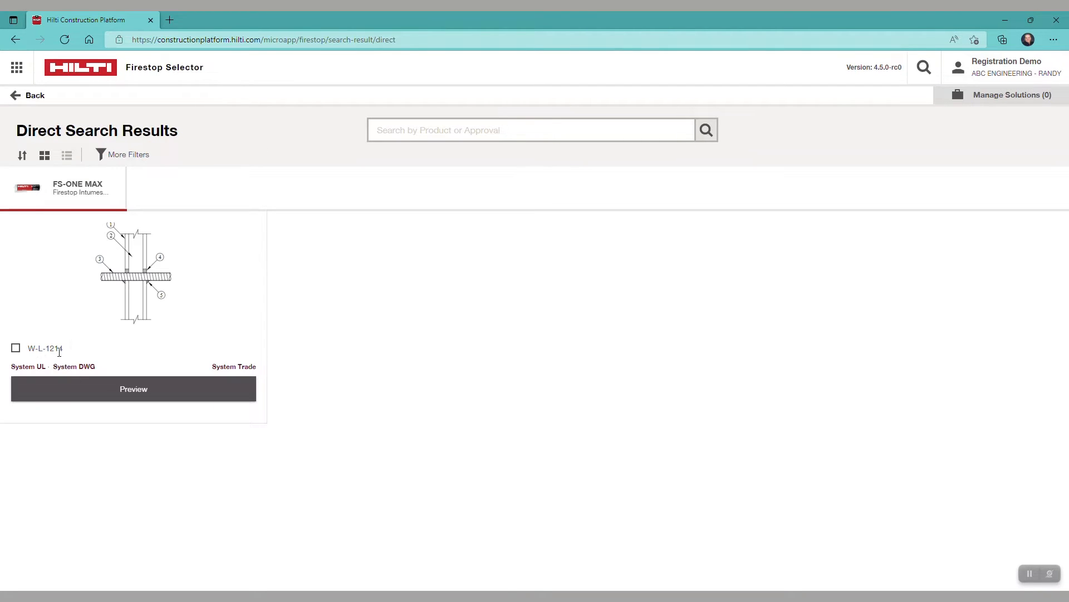
Preview the W-L-1214 result card to see its documents and FS-ONE MAX sealant.
left_click(133, 388)
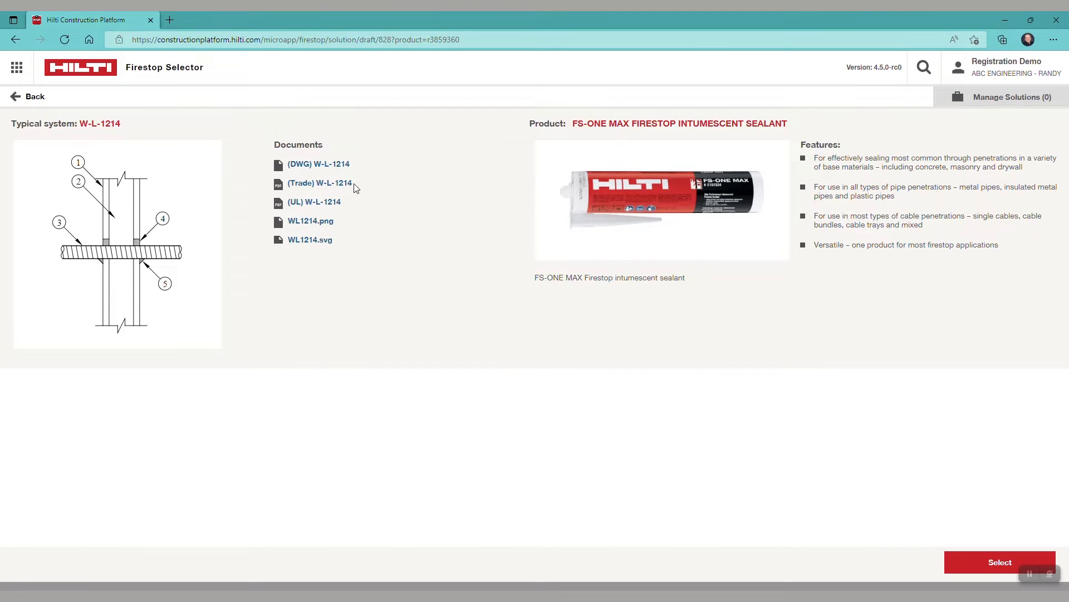
mouse_move(320, 182)
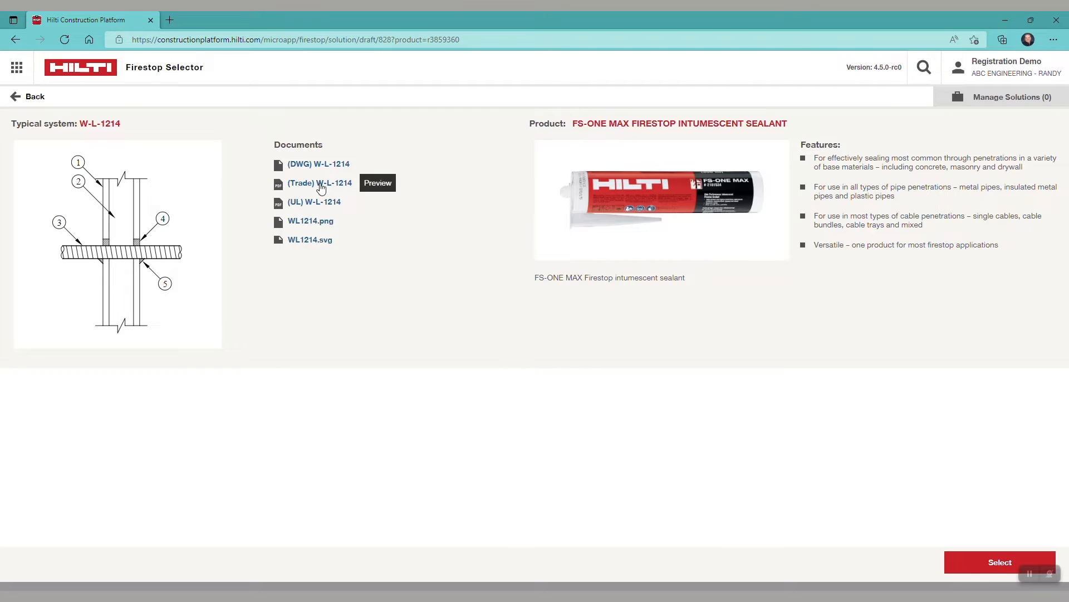
mouse_move(319, 202)
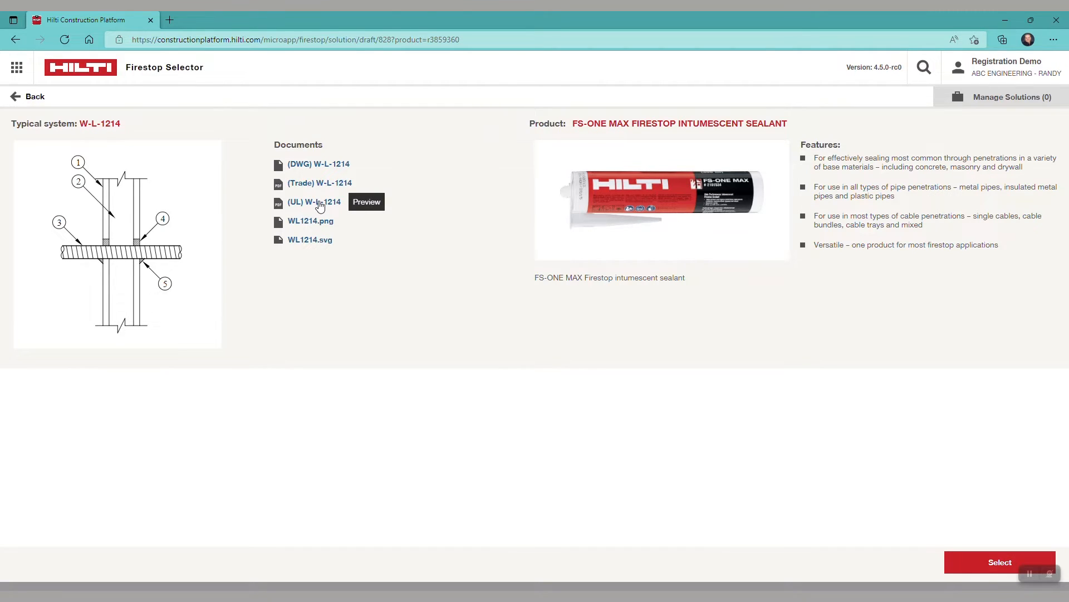
mouse_move(316, 250)
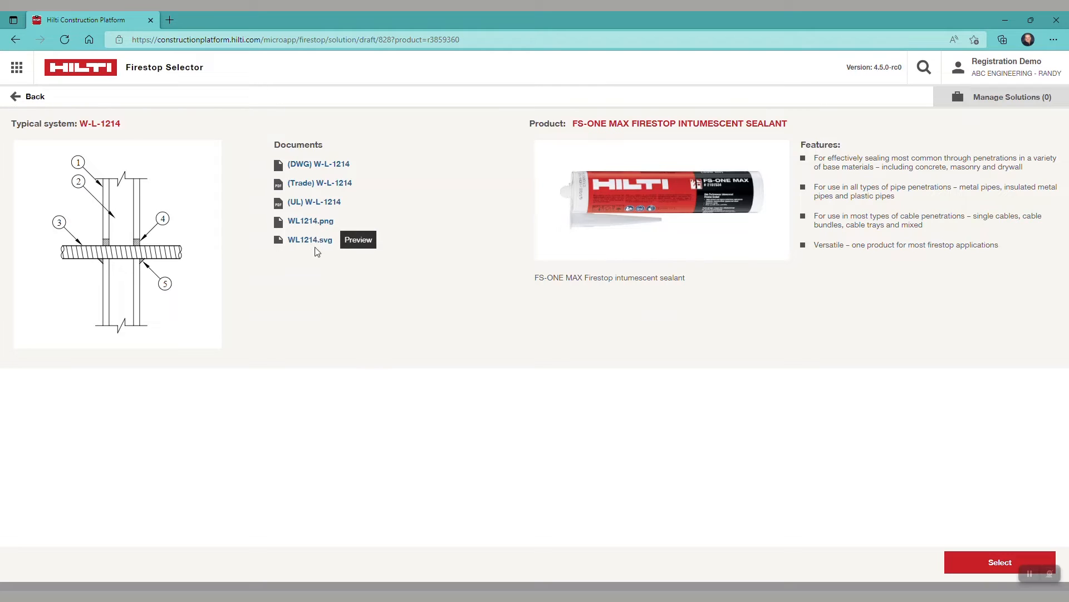
mouse_move(359, 283)
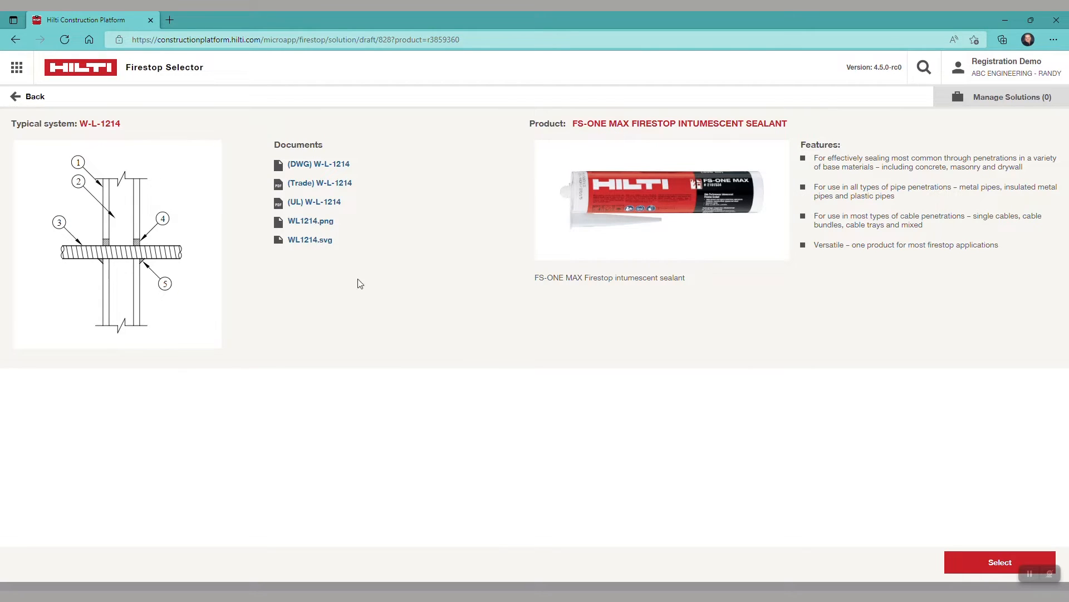
mouse_move(589, 127)
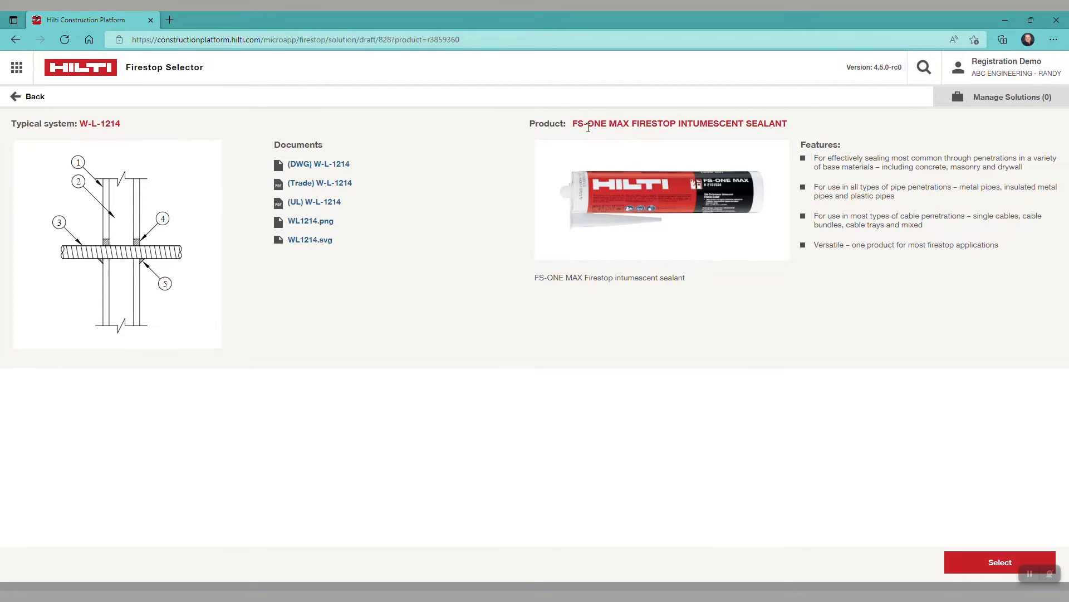
Go back to Select Search Type and start a Guided search.
left_click(16, 96)
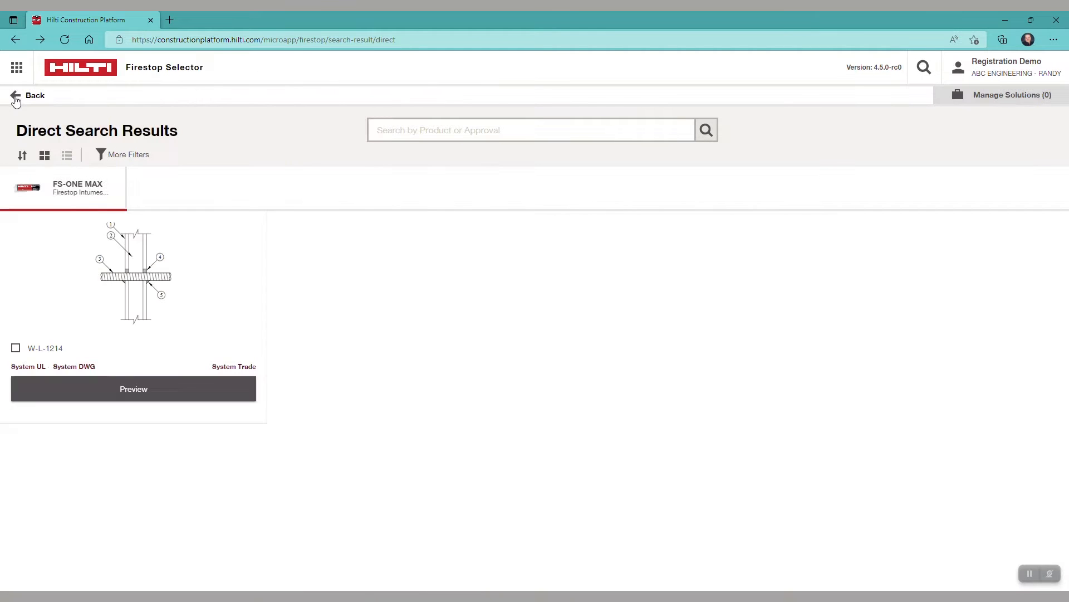
left_click(15, 96)
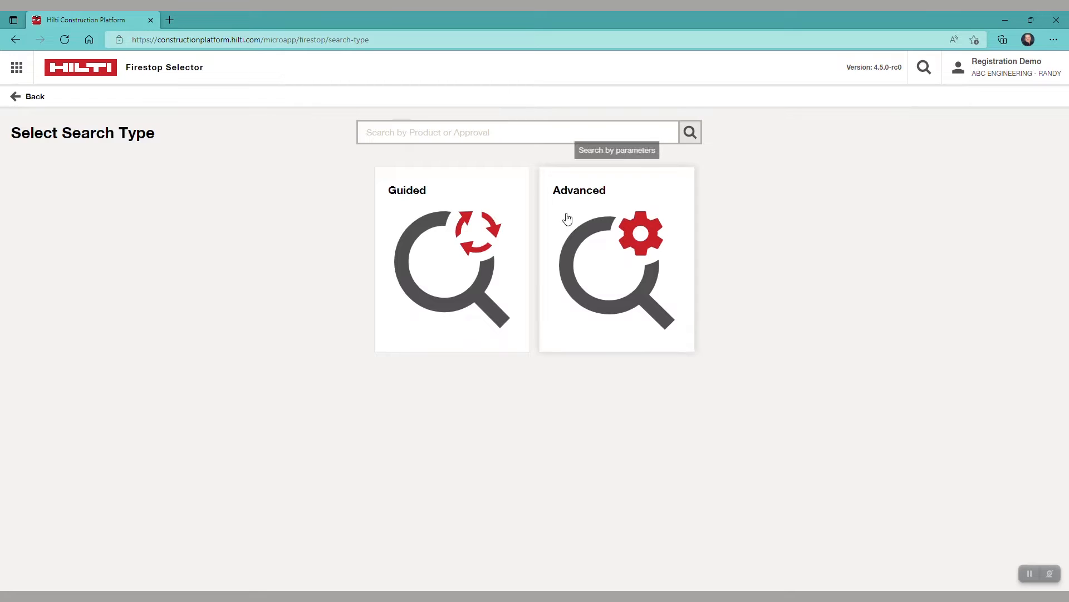
mouse_move(481, 215)
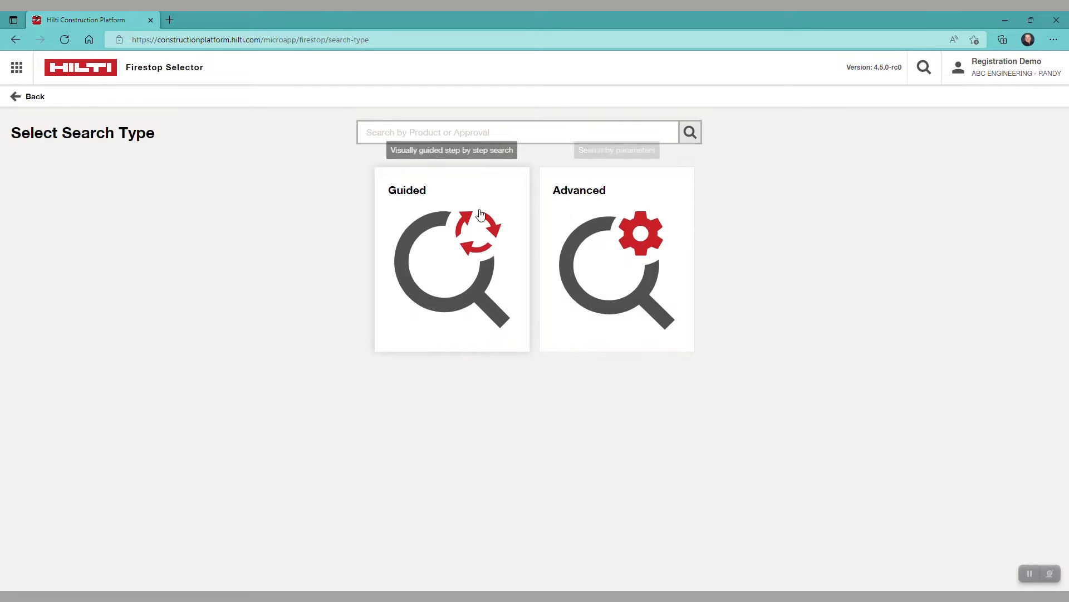
mouse_move(454, 244)
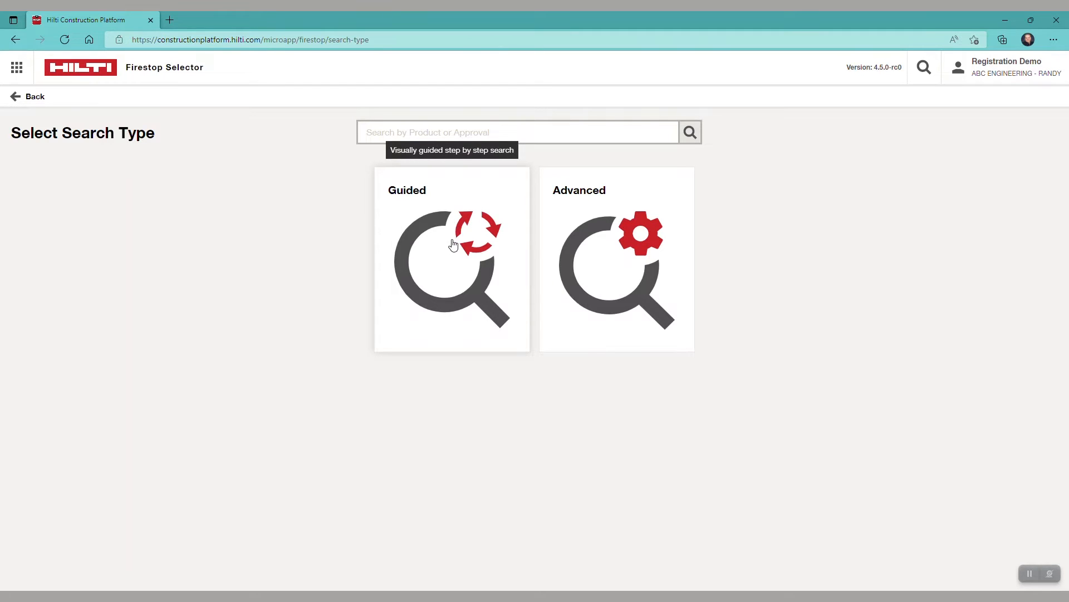
left_click(451, 259)
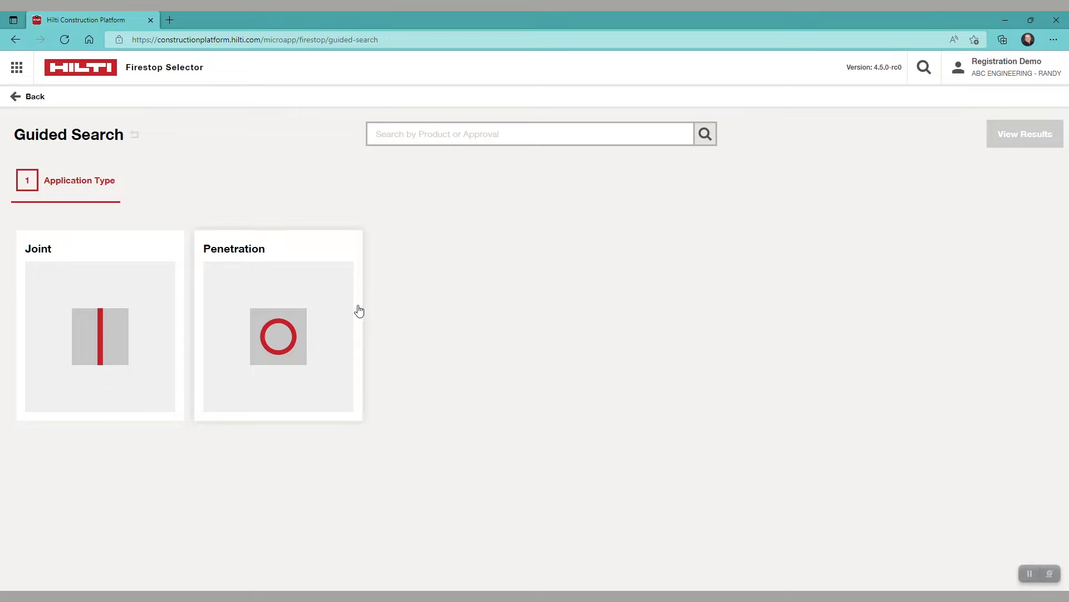
Choose Penetration, Metallic Pipe, Steel Pipe and no insulation in the guided steps.
left_click(277, 336)
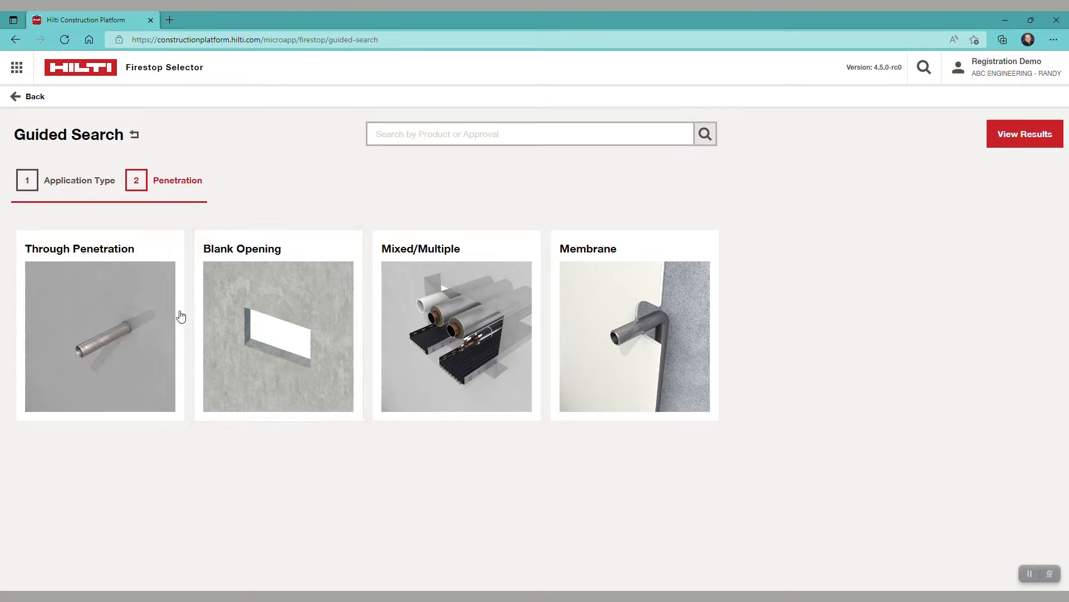
left_click(99, 324)
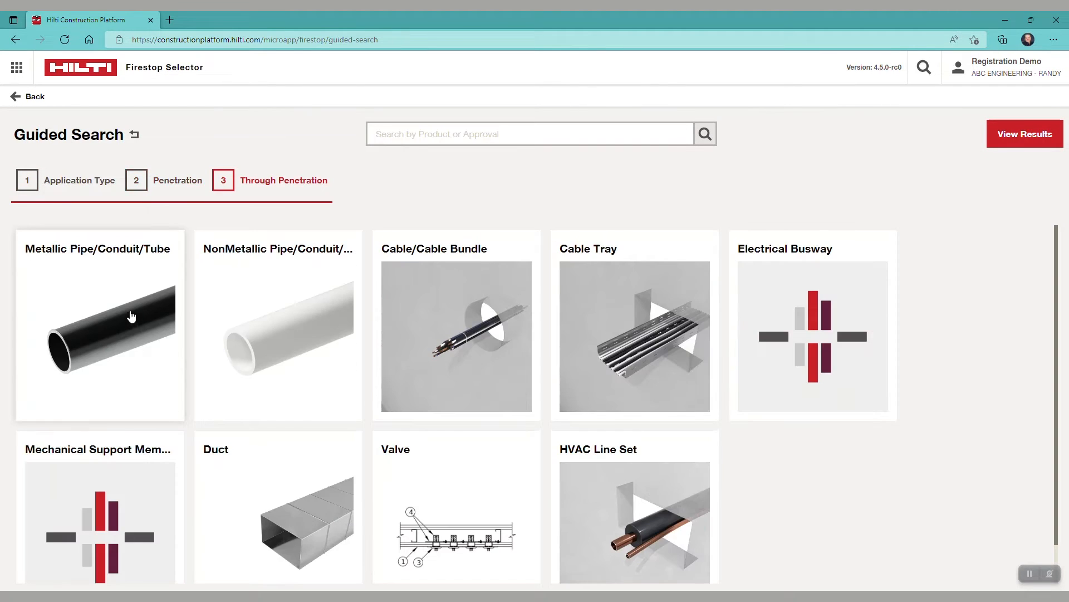
mouse_move(78, 312)
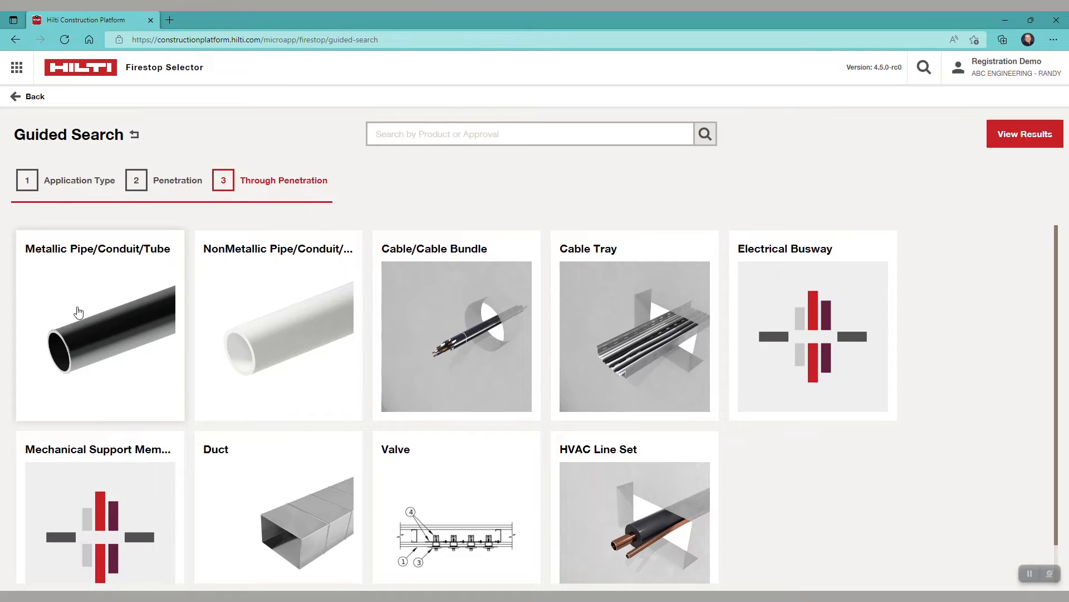
left_click(99, 325)
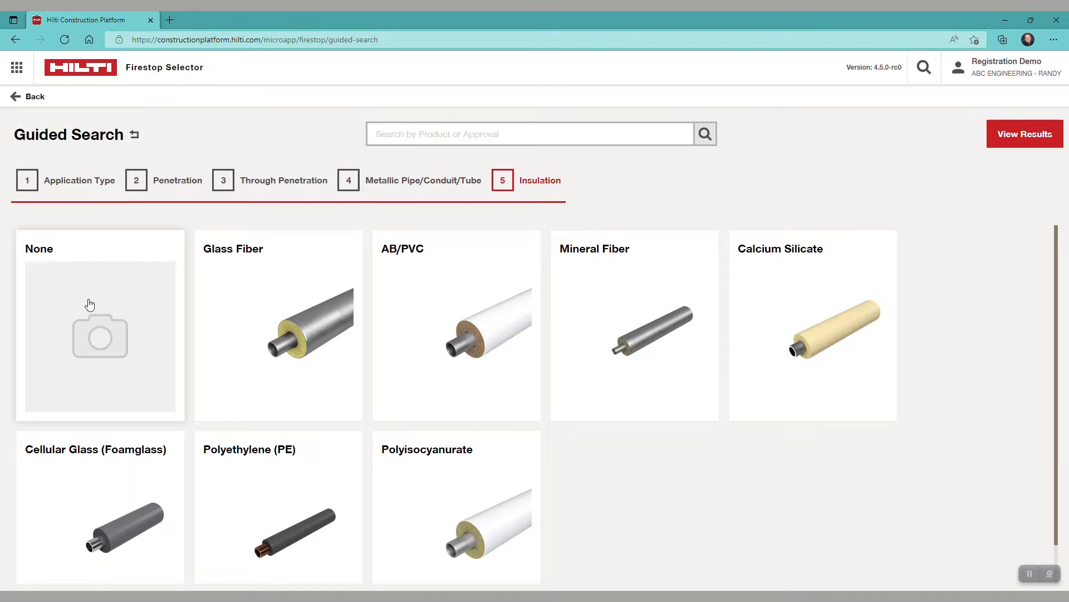
left_click(100, 325)
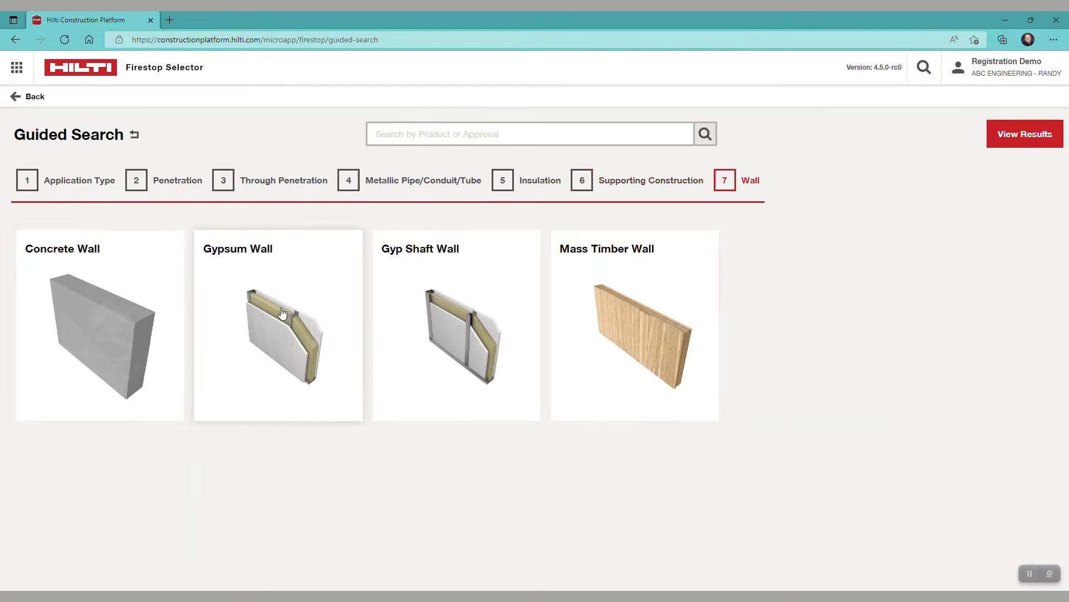
mouse_move(280, 303)
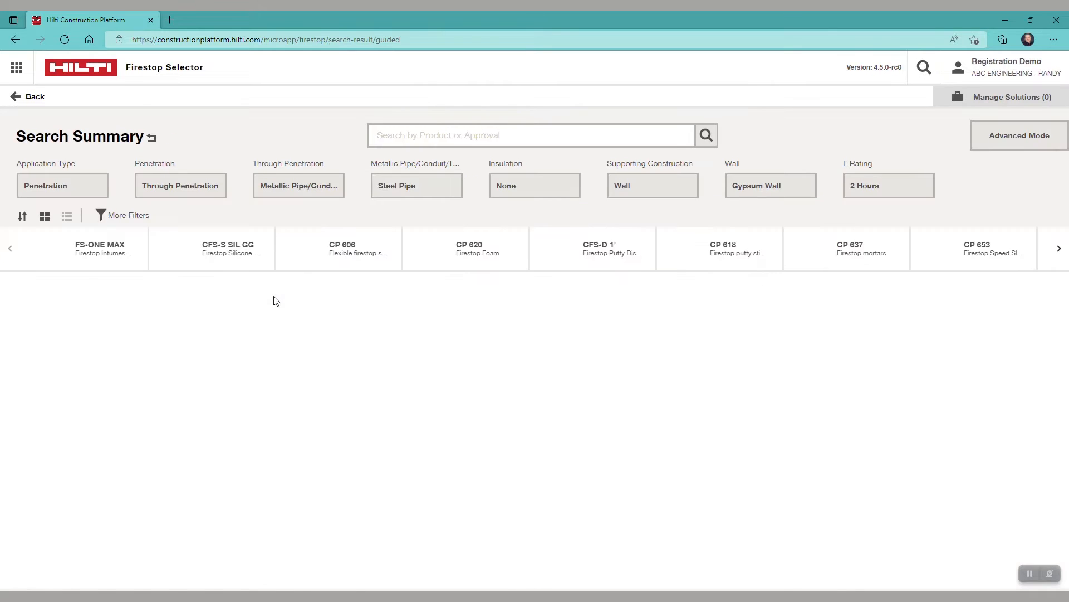
left_click(99, 248)
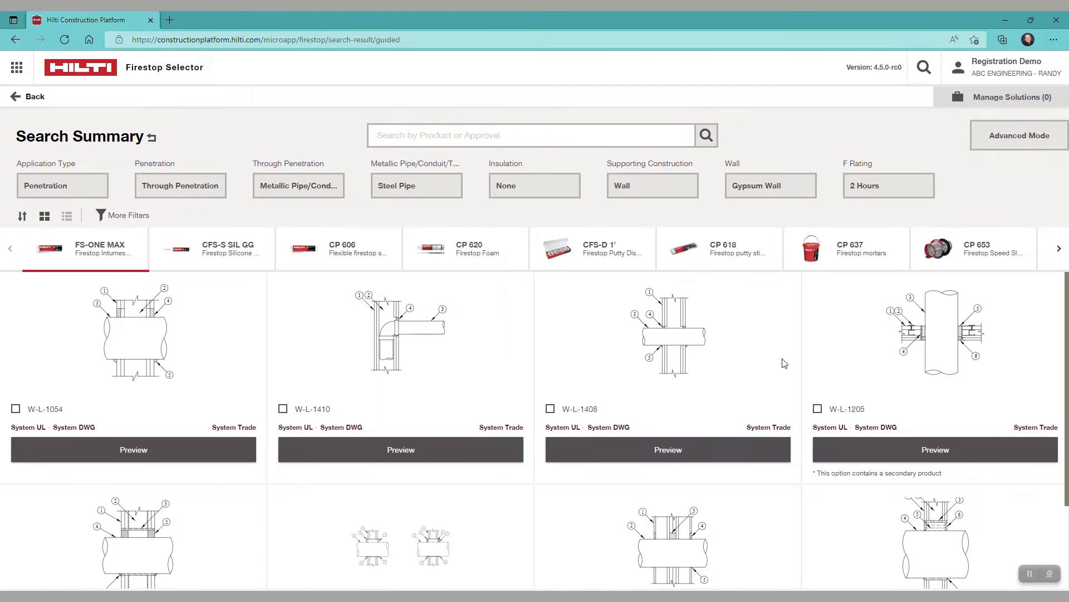
scroll("down", 3)
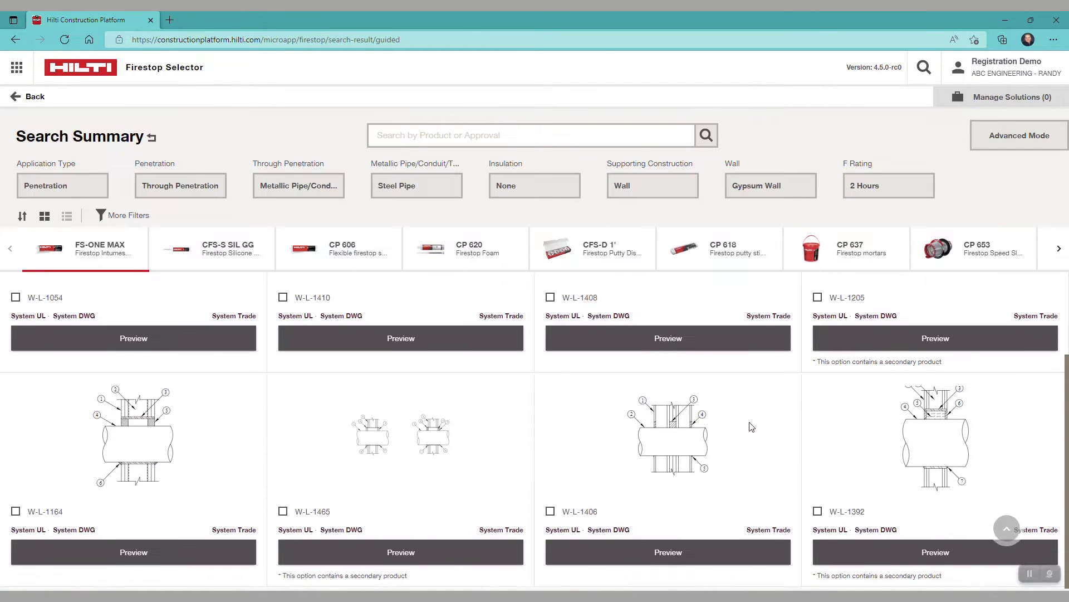
scroll("up", 3)
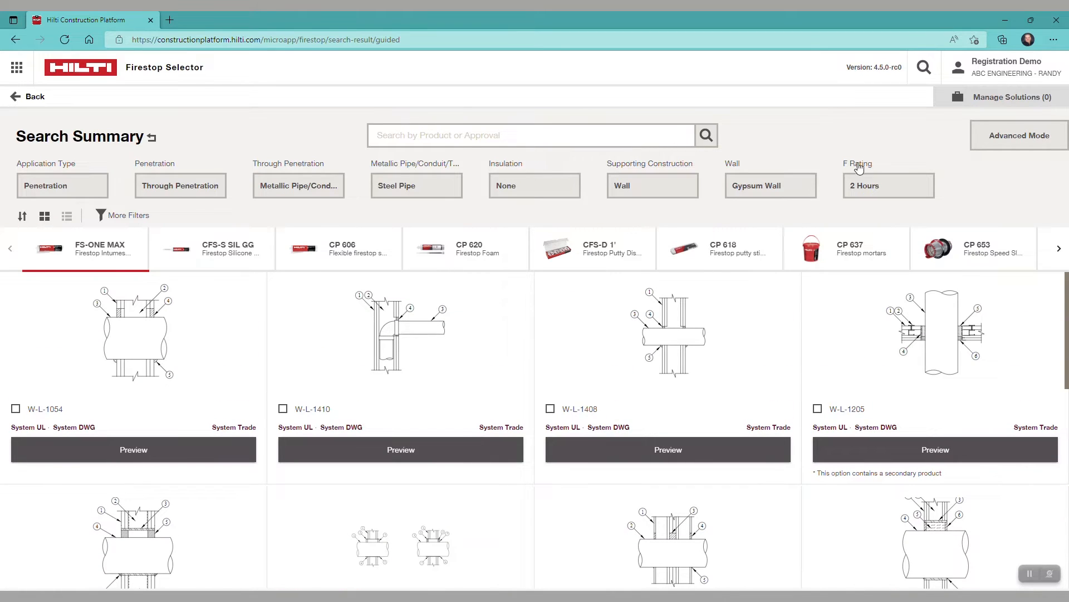
mouse_move(57, 266)
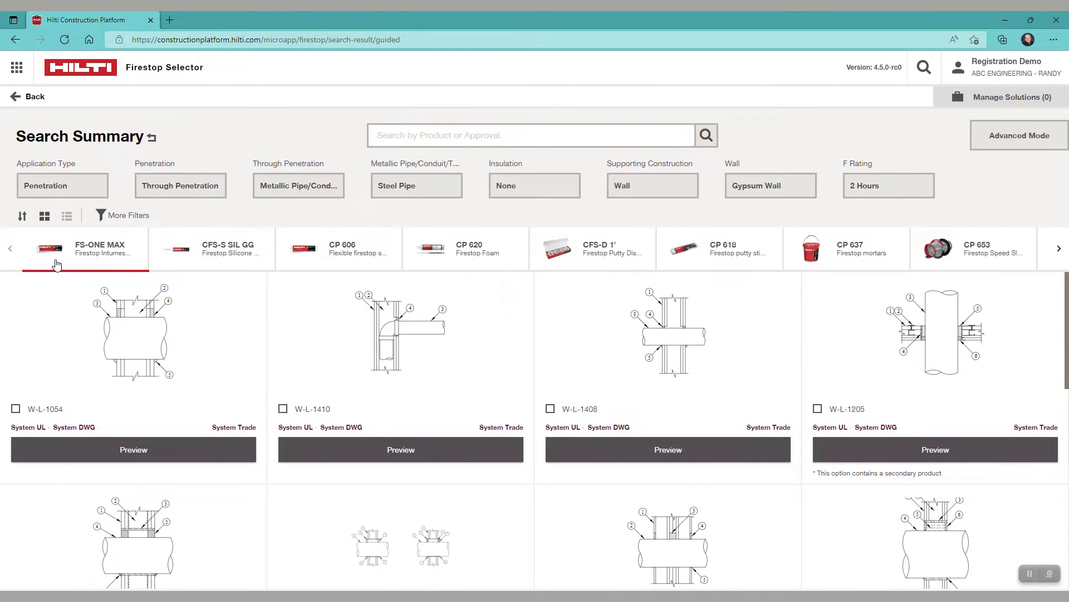
mouse_move(84, 256)
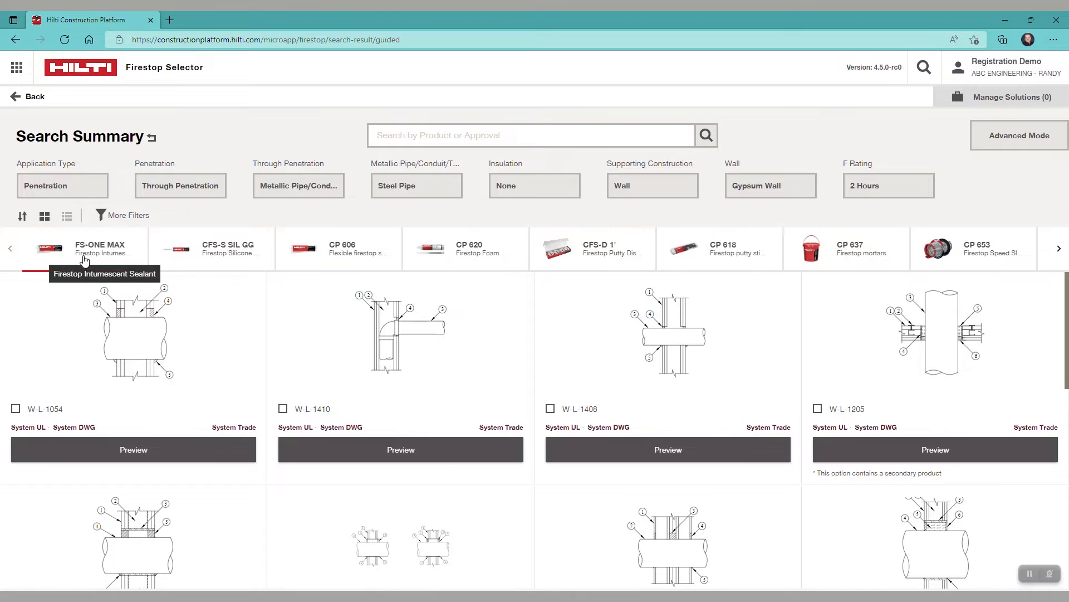
mouse_move(883, 369)
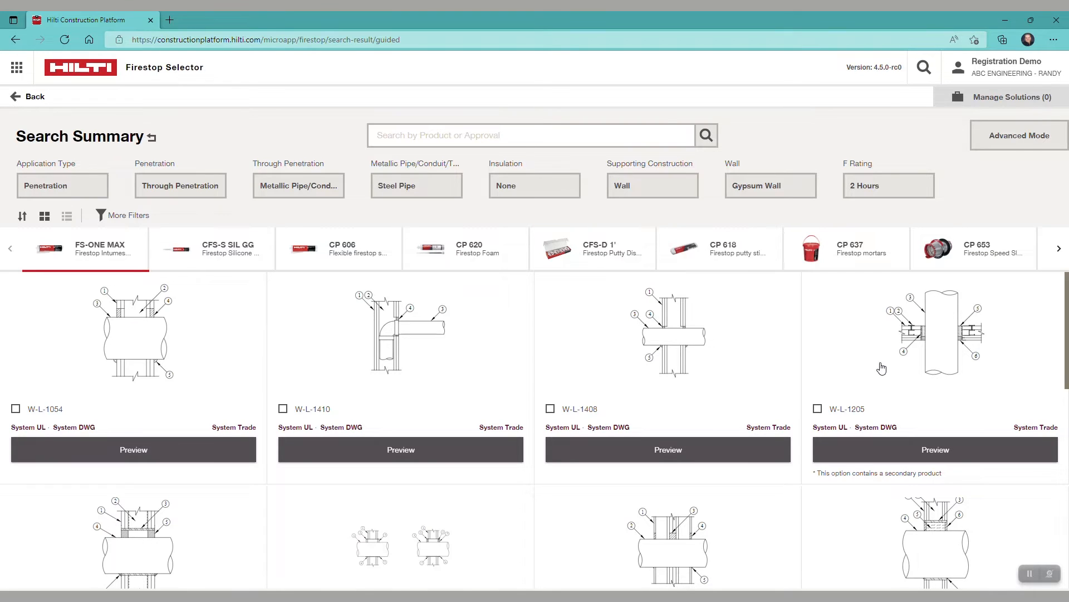
mouse_move(974, 253)
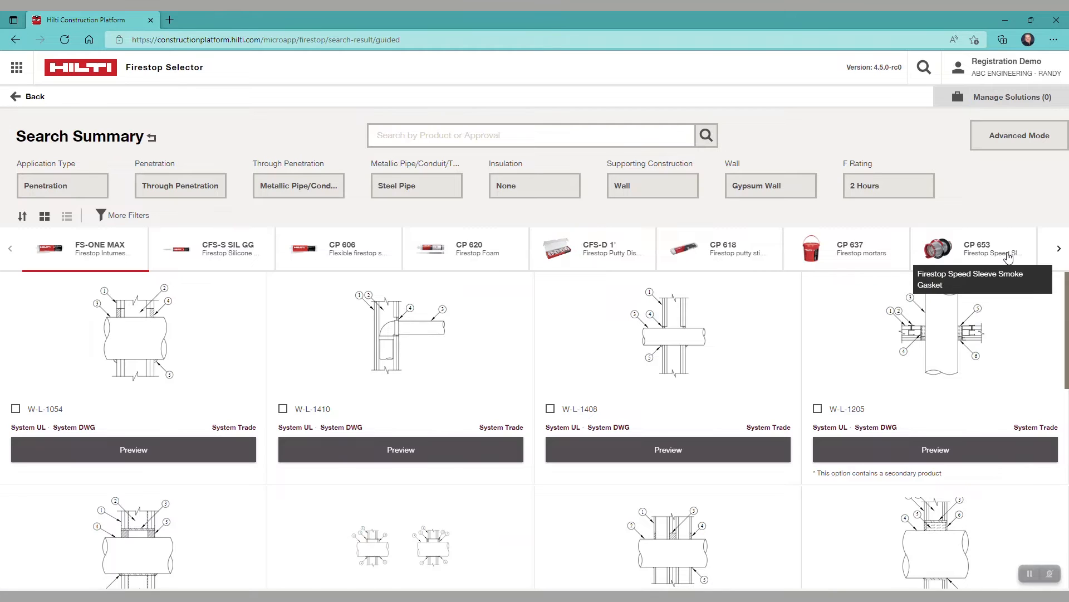
mouse_move(1001, 267)
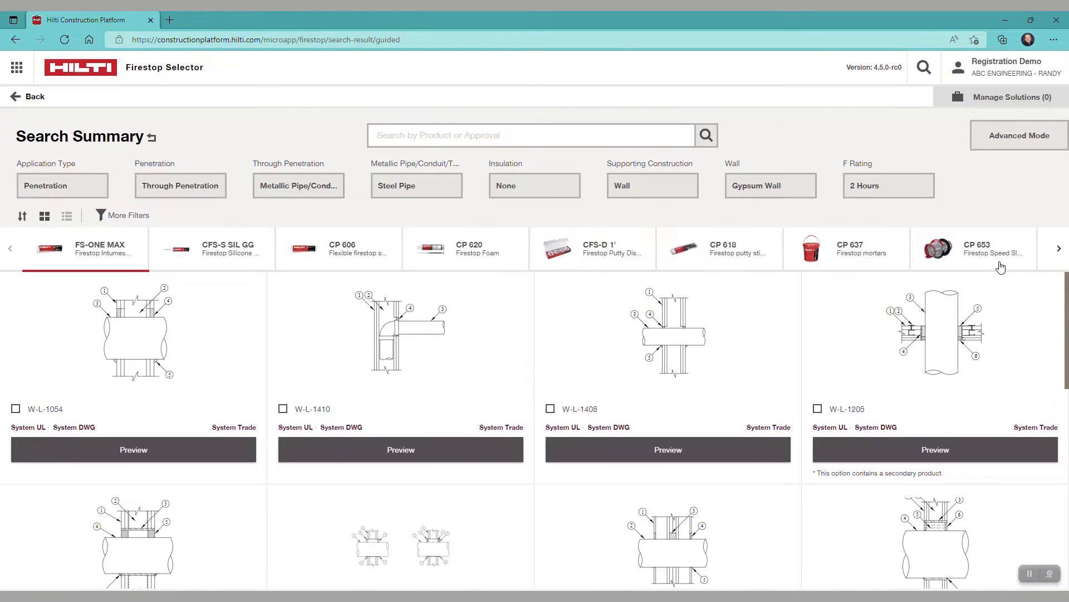
left_click(974, 247)
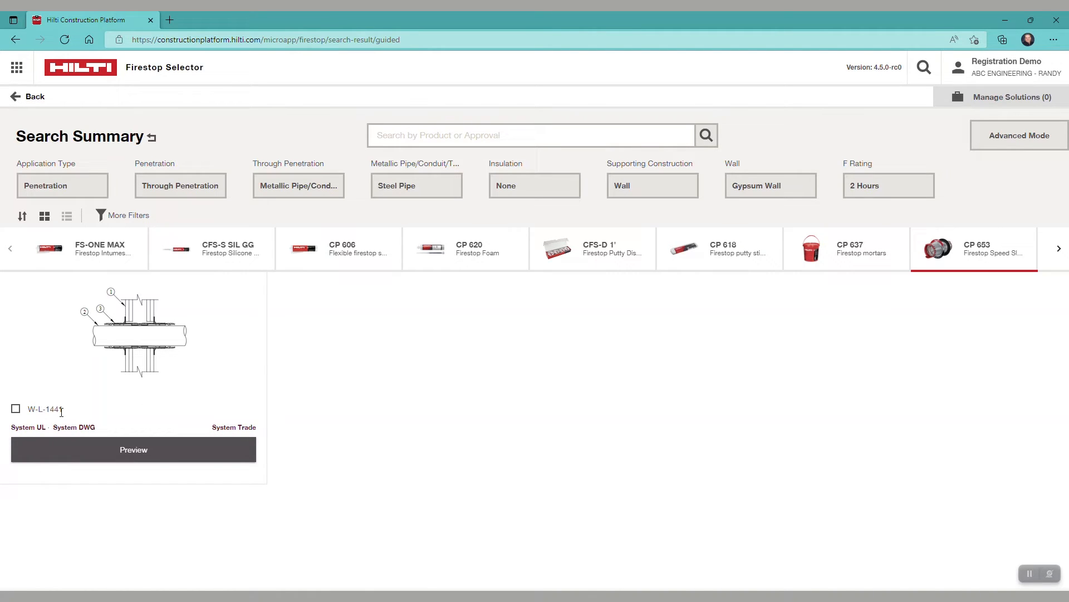
mouse_move(134, 449)
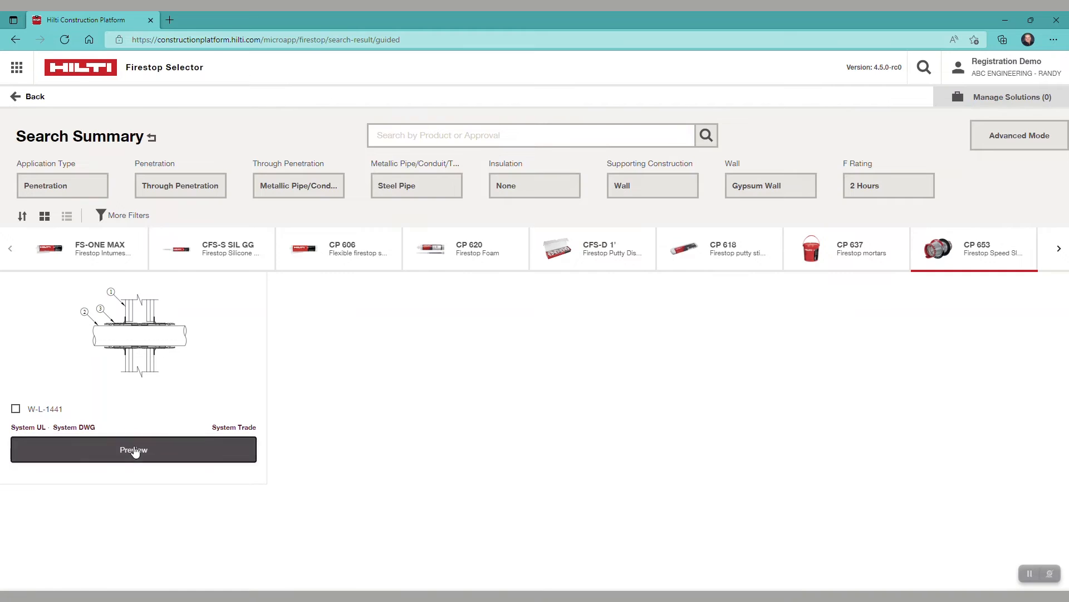
left_click(133, 449)
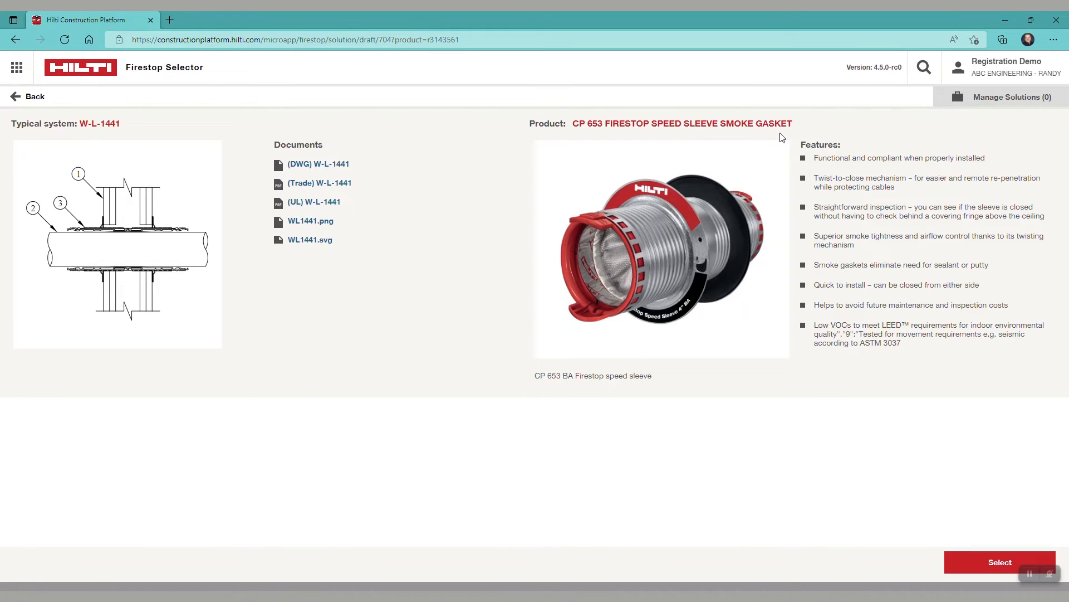
mouse_move(126, 141)
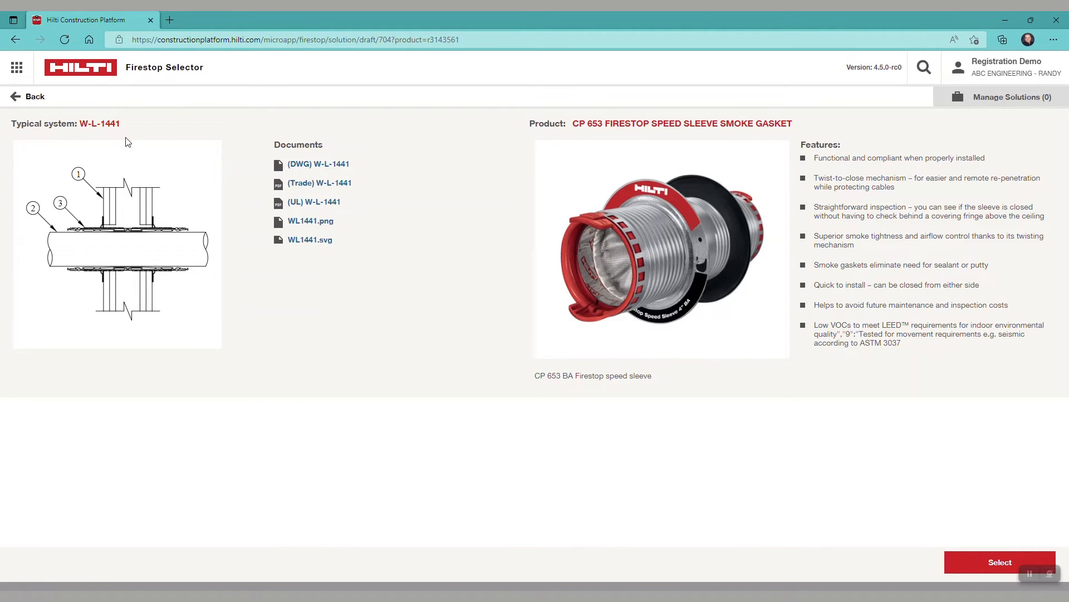
left_click(14, 96)
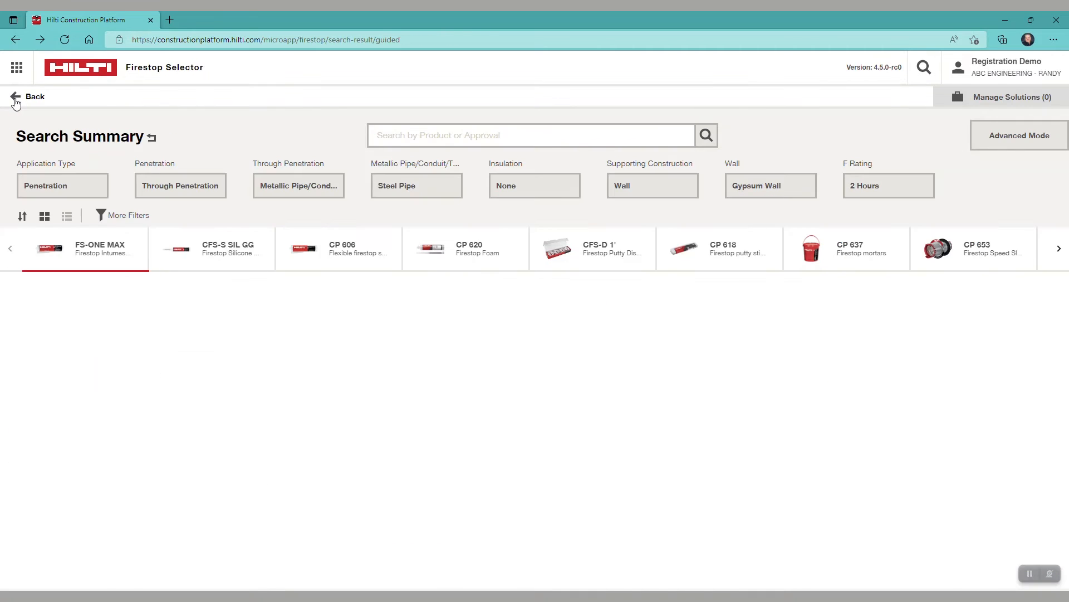
Leave the guided search, confirming the warning, and start an Advanced search.
left_click(33, 95)
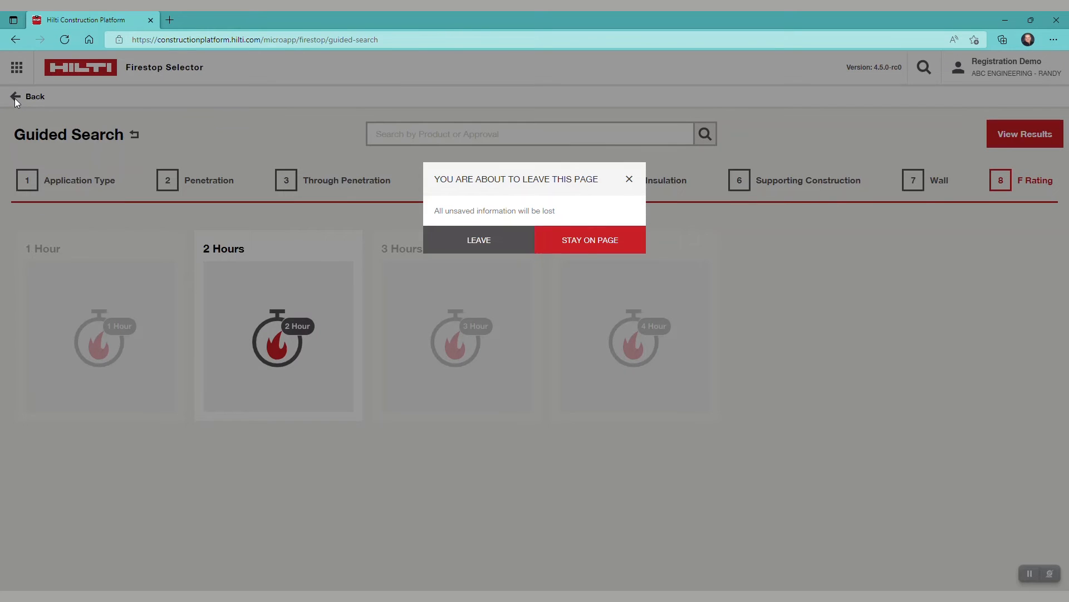
left_click(478, 240)
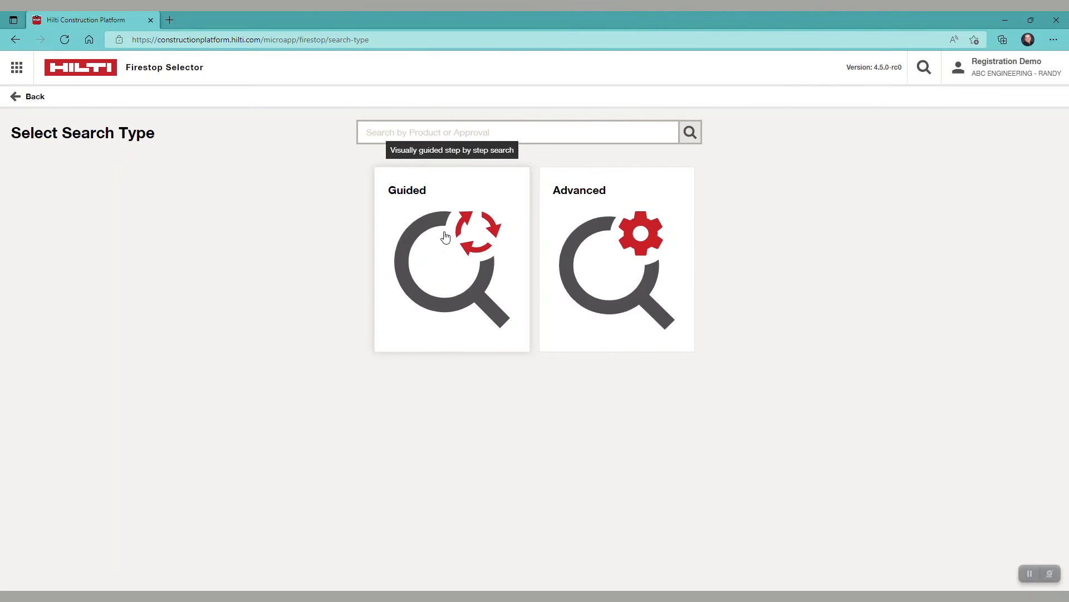
left_click(615, 259)
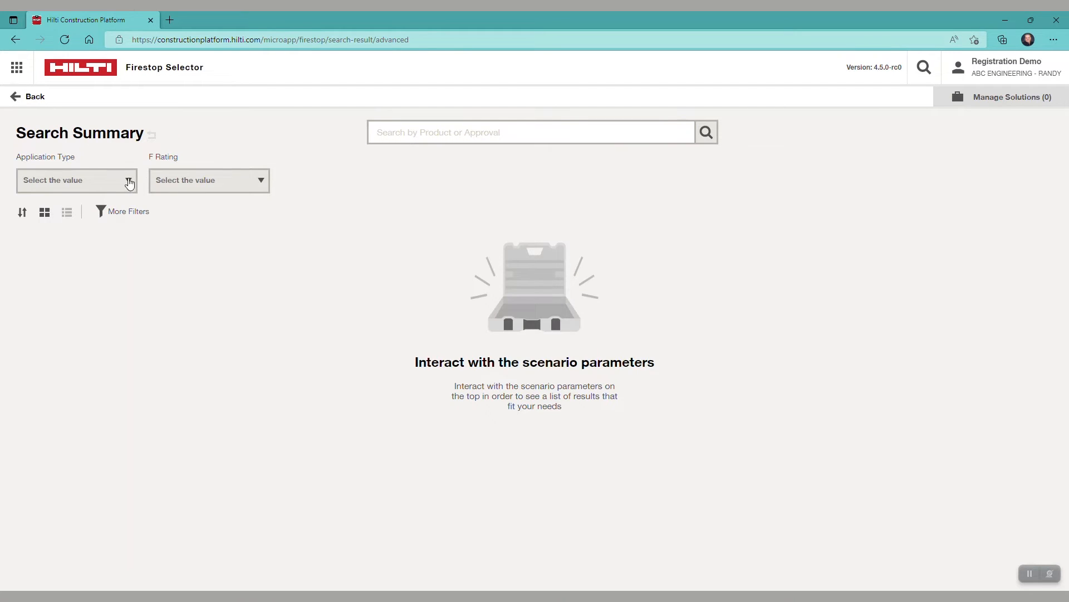
Set application Penetration with through penetration Metallic Pipe/Conduit/Tube, Steel Pipe.
left_click(77, 180)
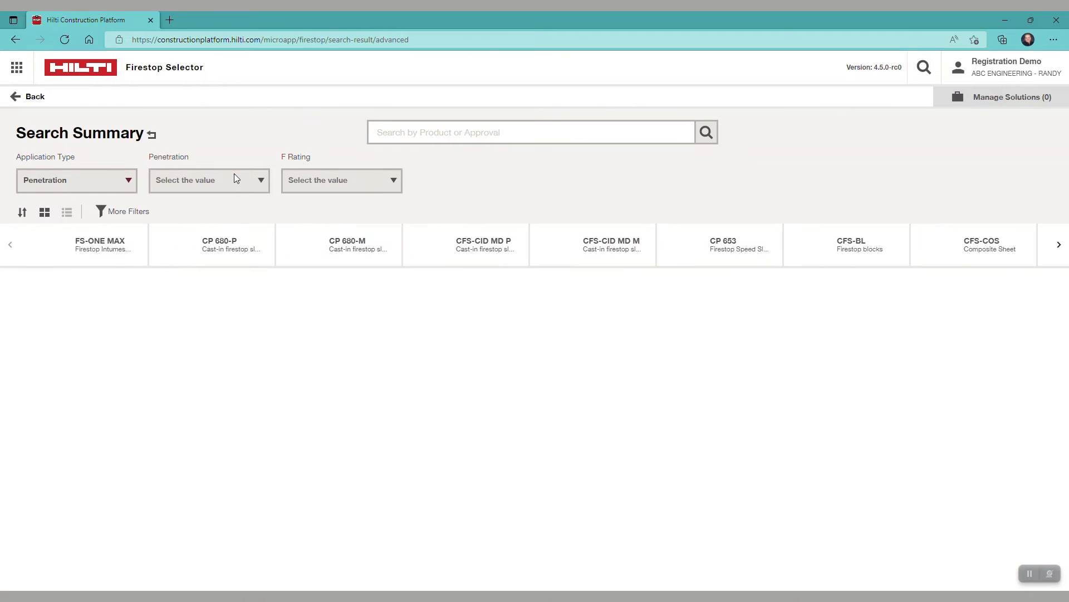
left_click(99, 244)
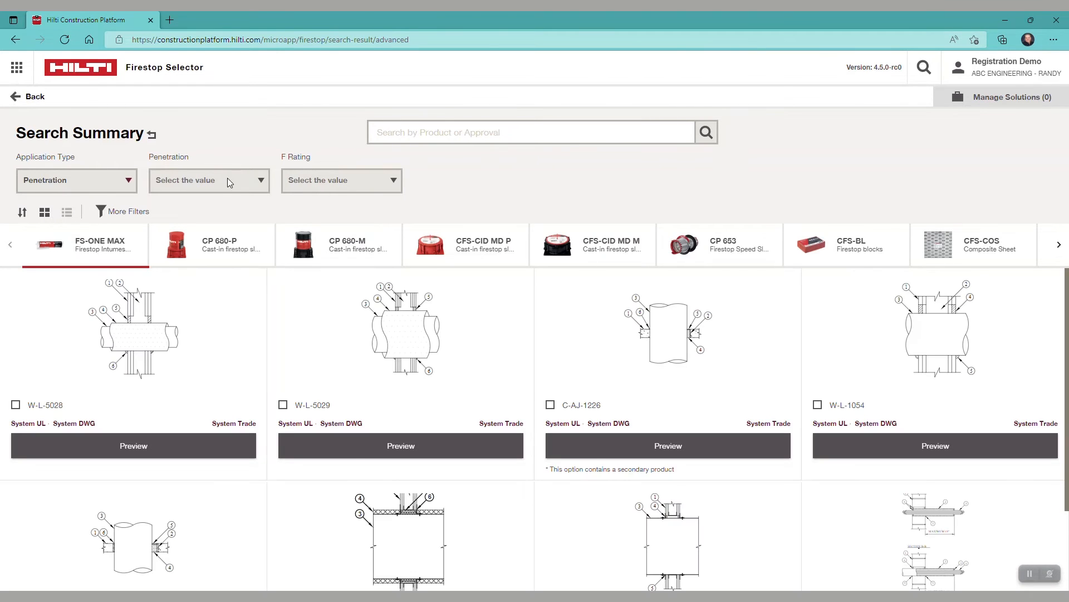
left_click(208, 180)
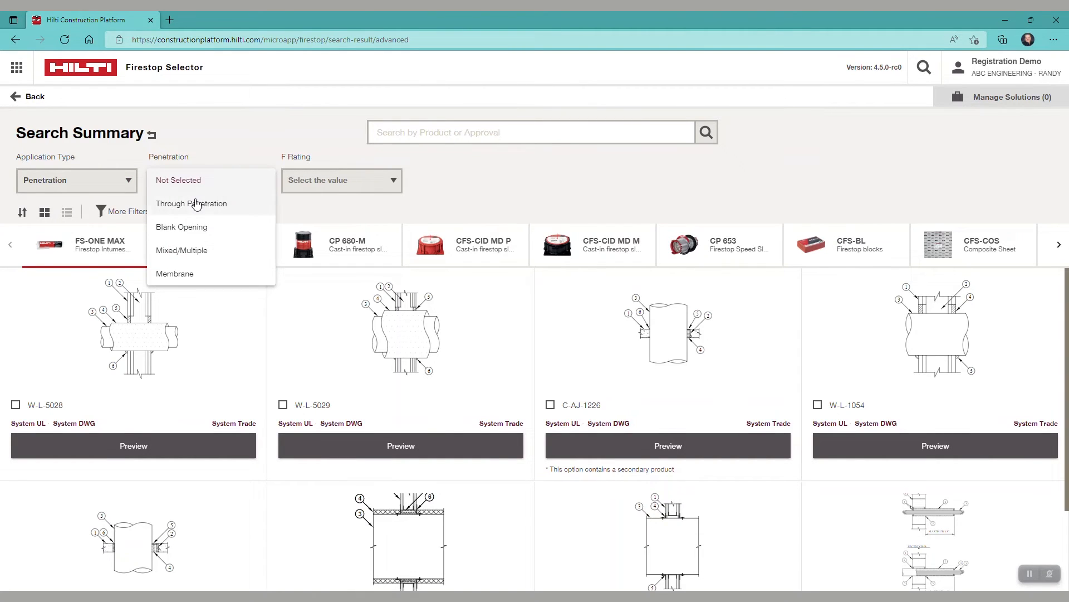
left_click(192, 203)
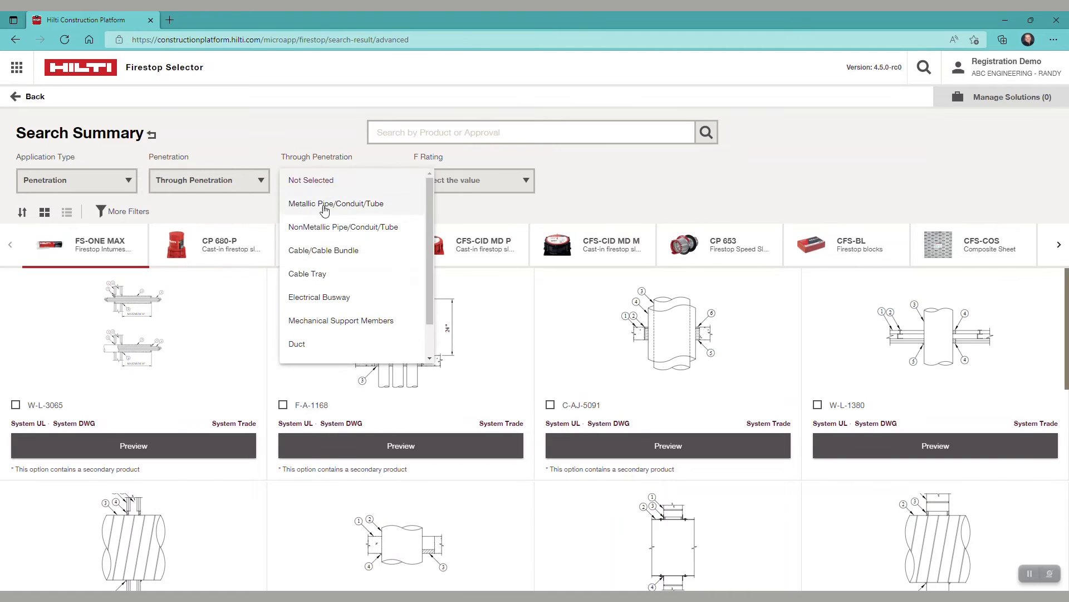
left_click(335, 203)
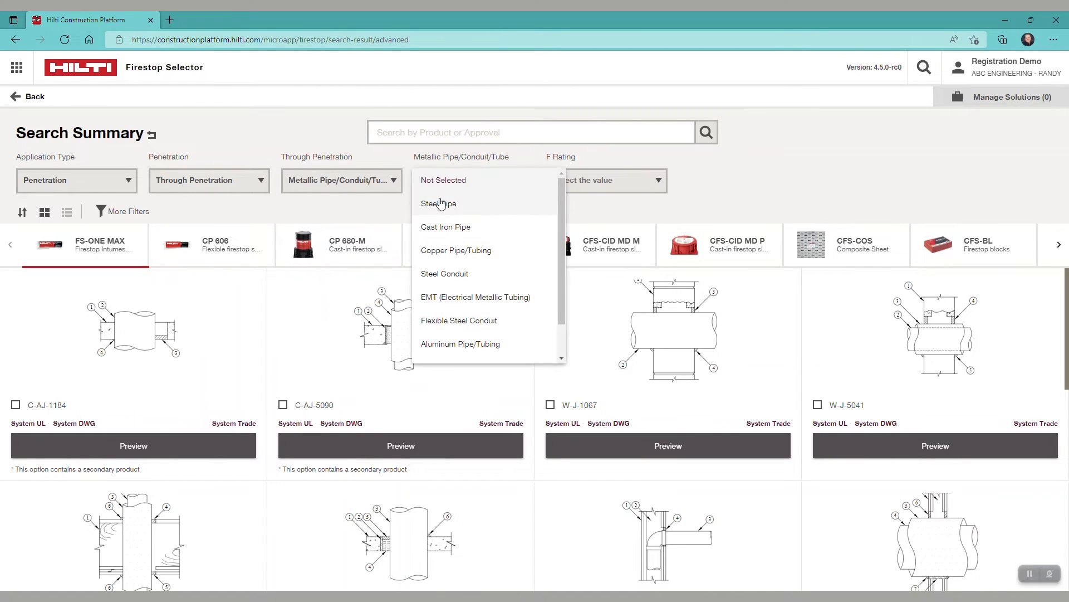
left_click(439, 203)
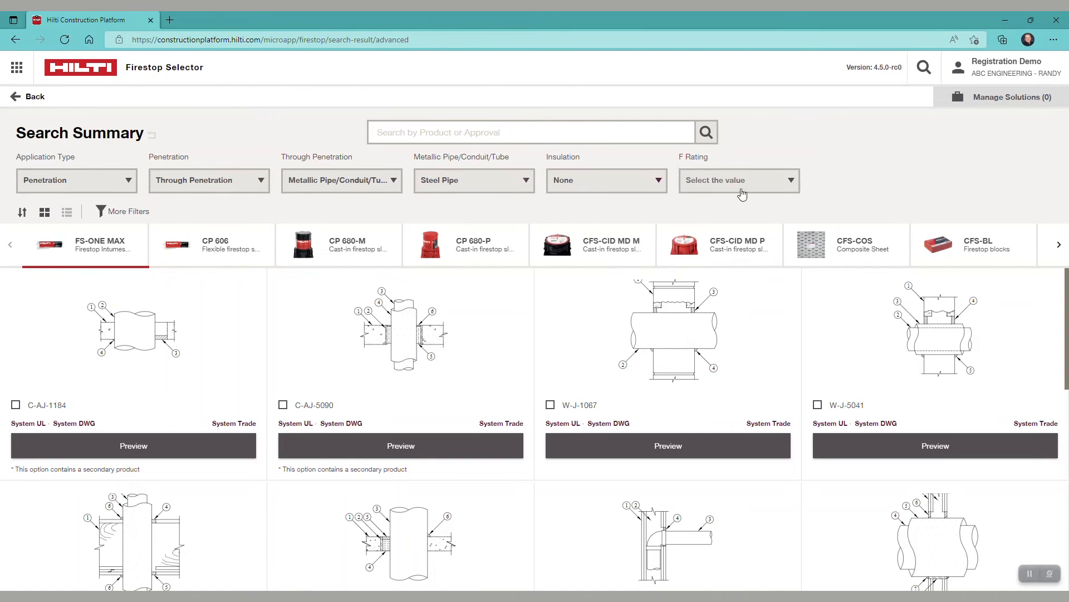
Set supporting construction to Wall, Gypsum Wall, with a 2 Hours F rating.
left_click(739, 181)
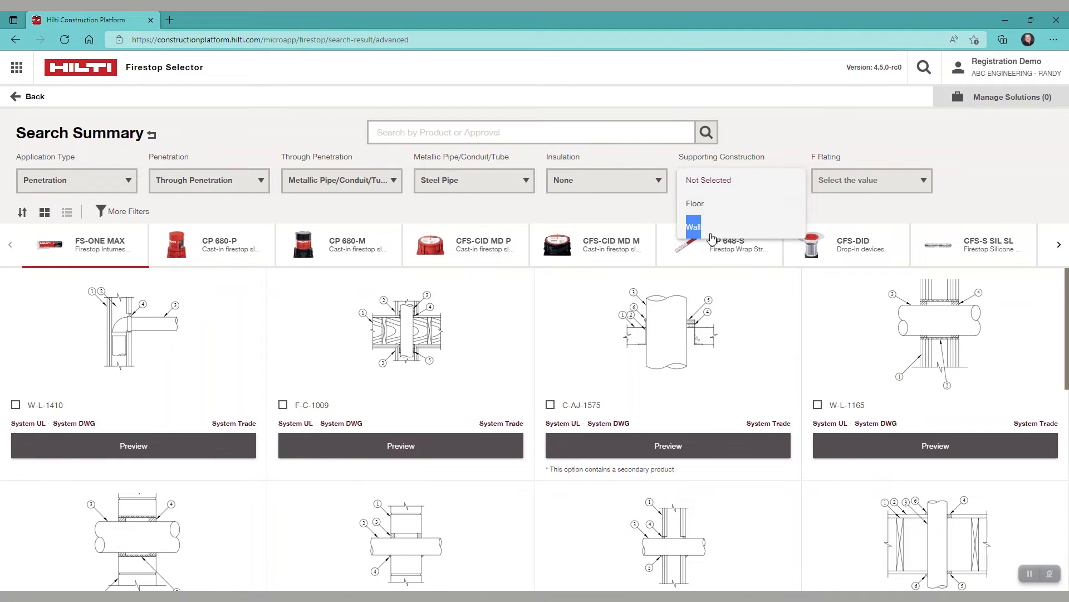
left_click(694, 227)
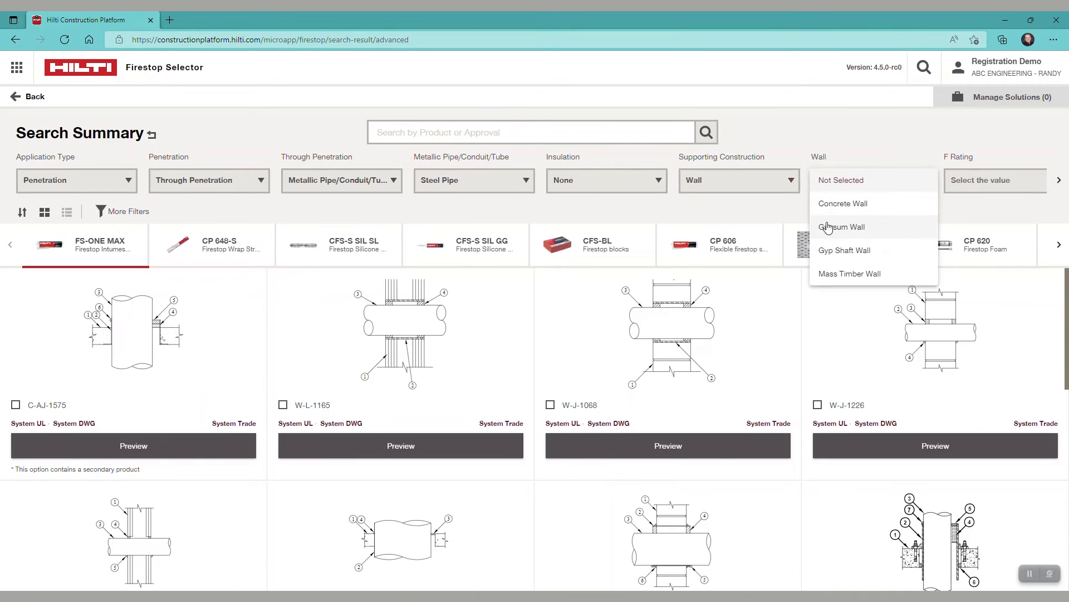
left_click(842, 226)
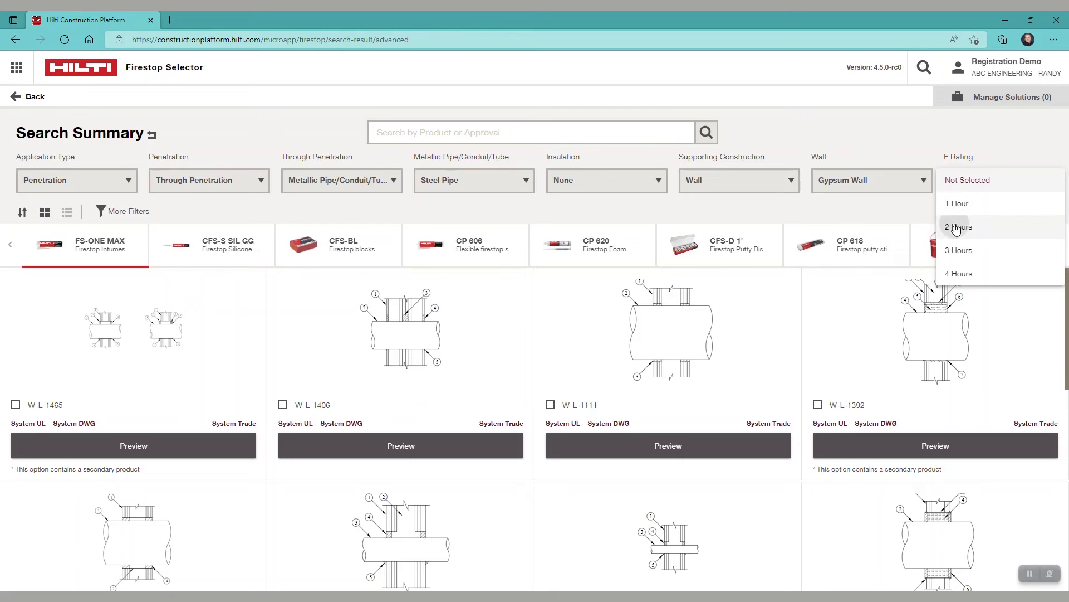
left_click(959, 227)
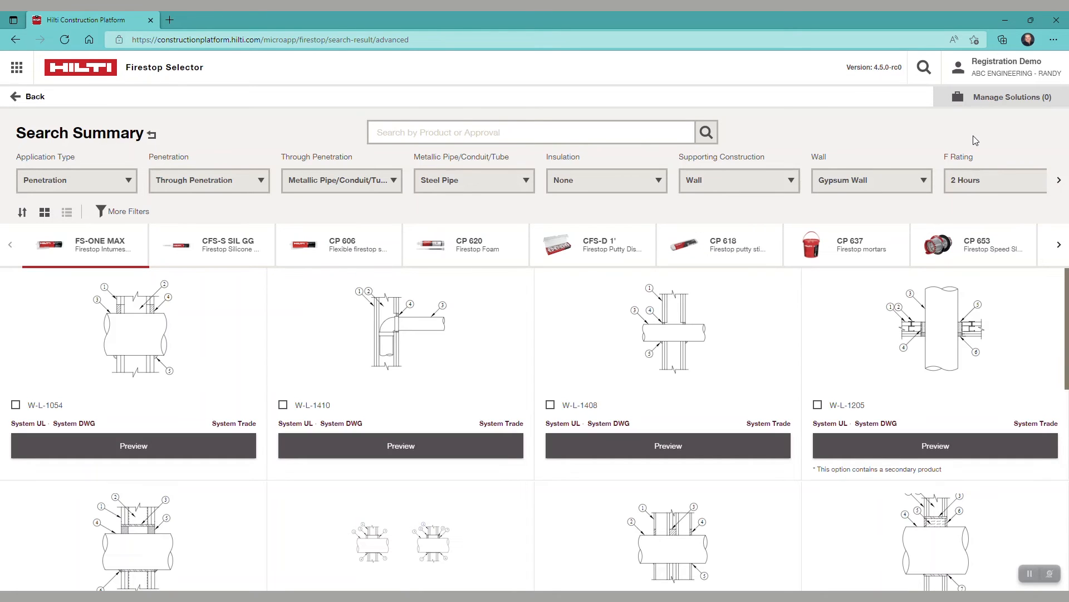
scroll("down", 3)
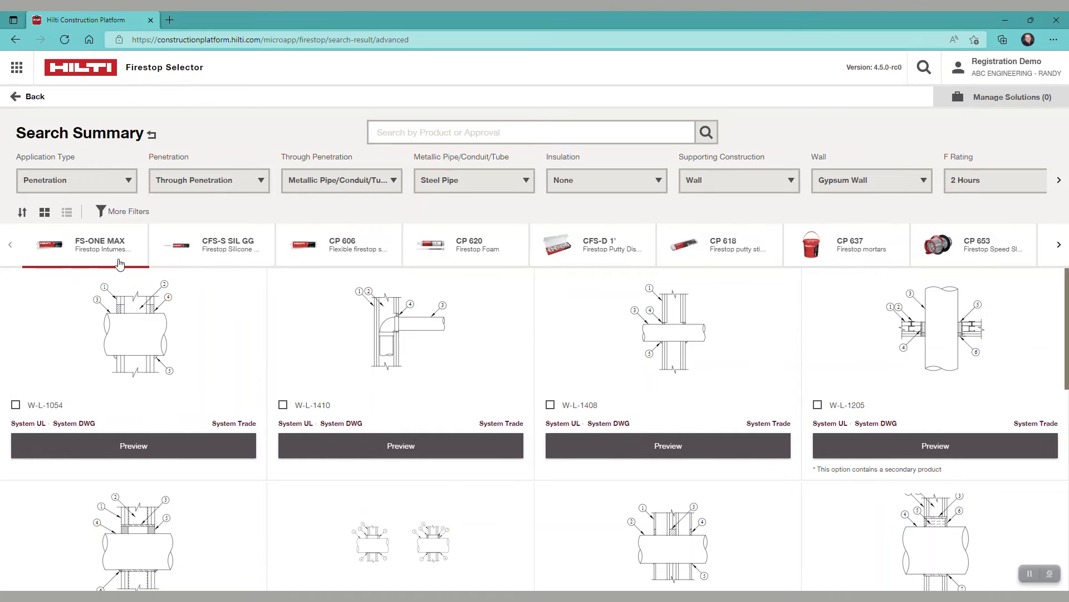
mouse_move(121, 257)
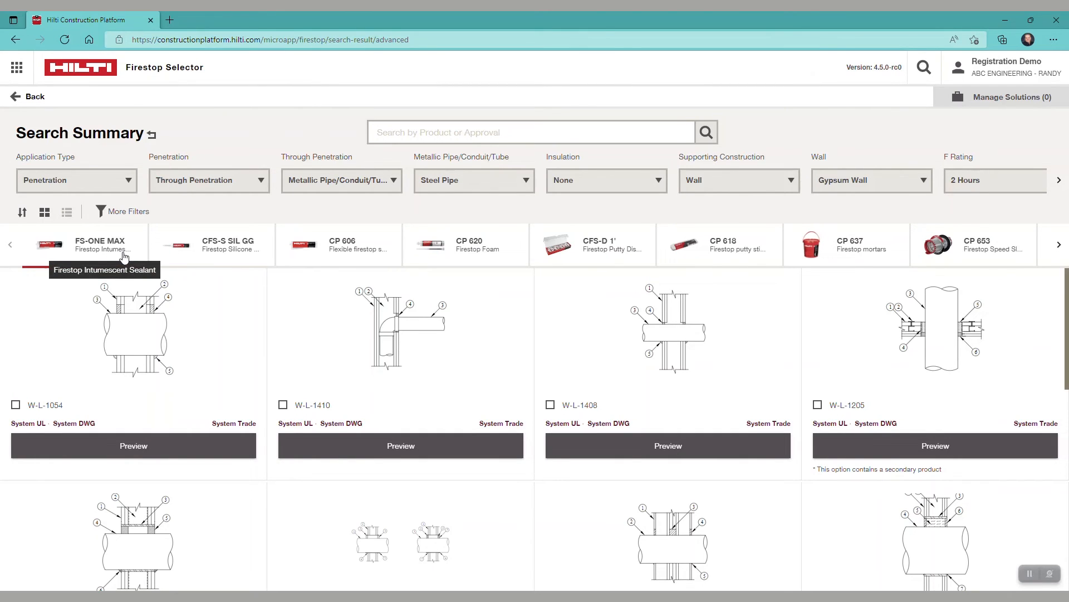
mouse_move(360, 261)
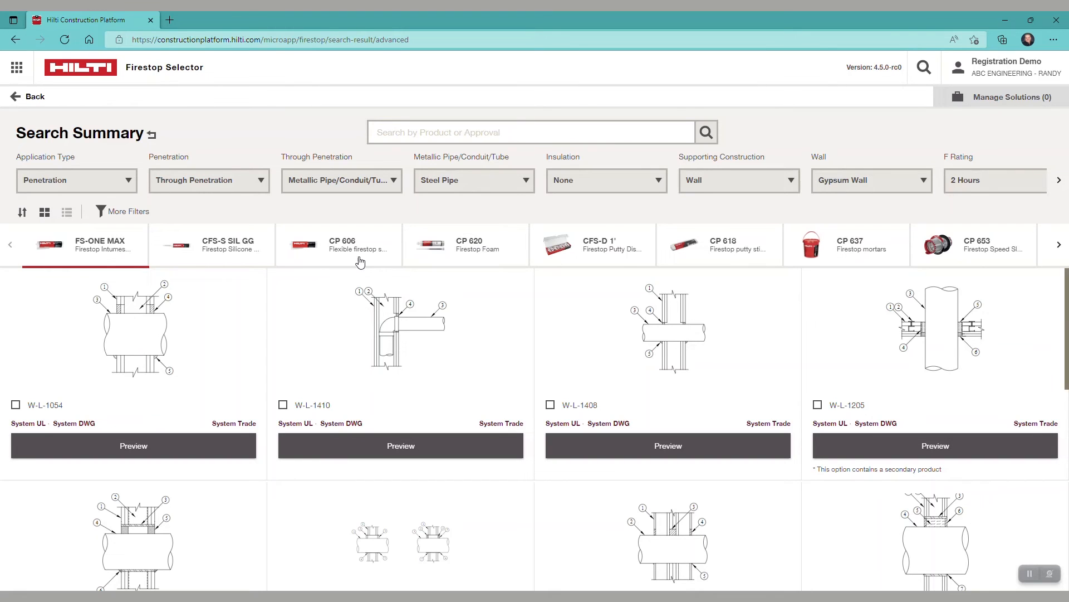
mouse_move(364, 254)
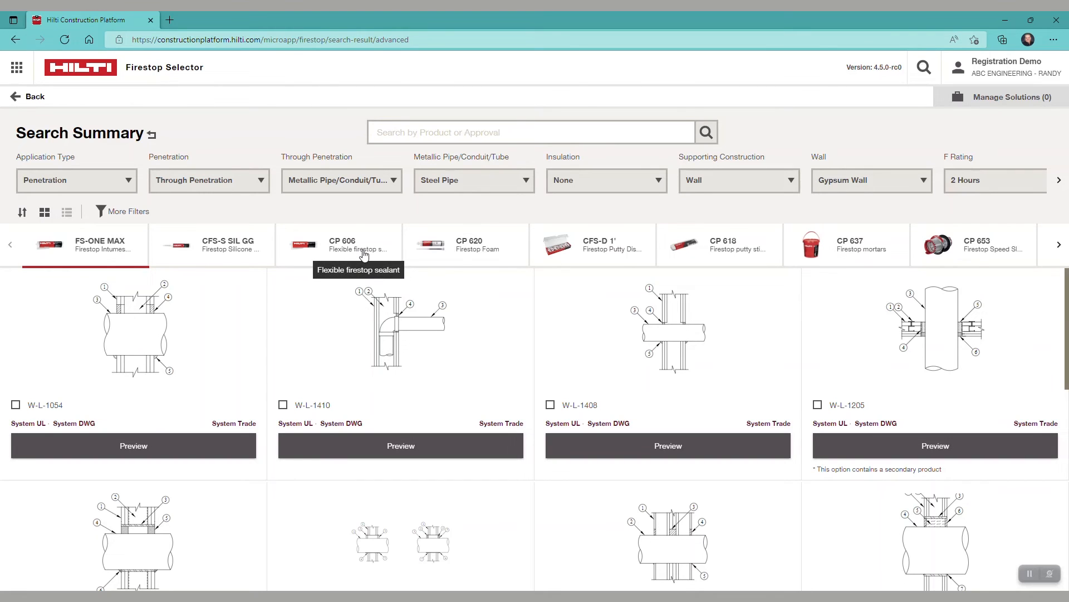
Select the CP 606 flexible sealant in the product carousel to show its systems.
left_click(342, 245)
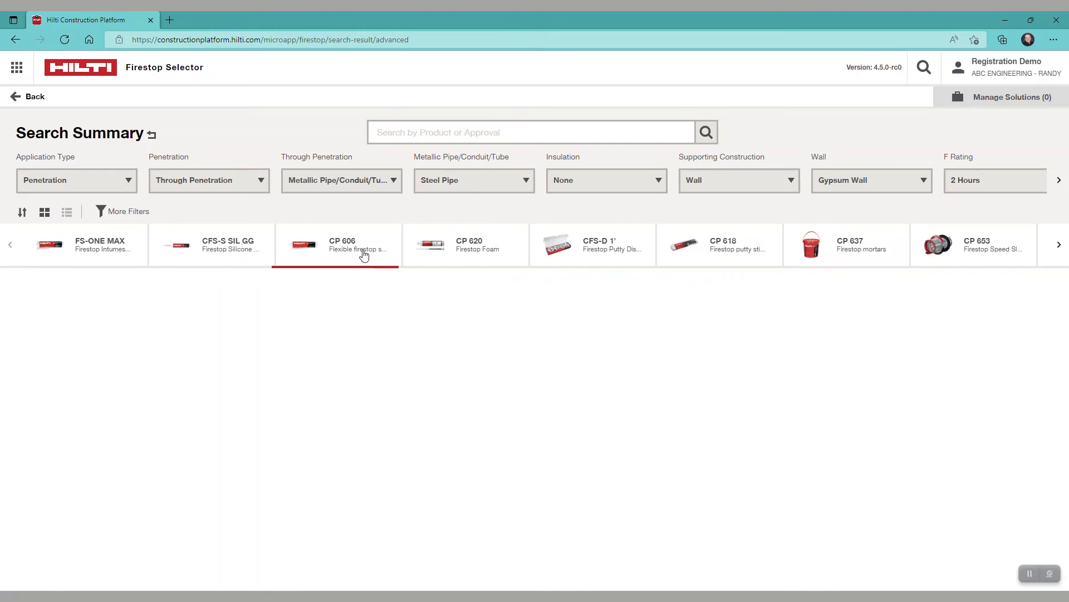
left_click(338, 244)
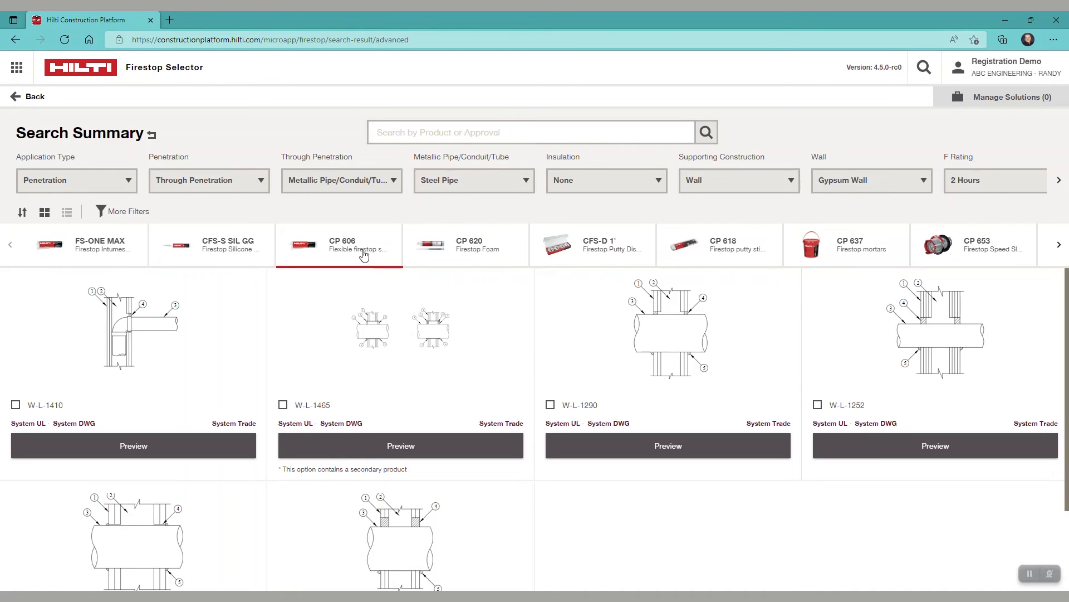
mouse_move(293, 354)
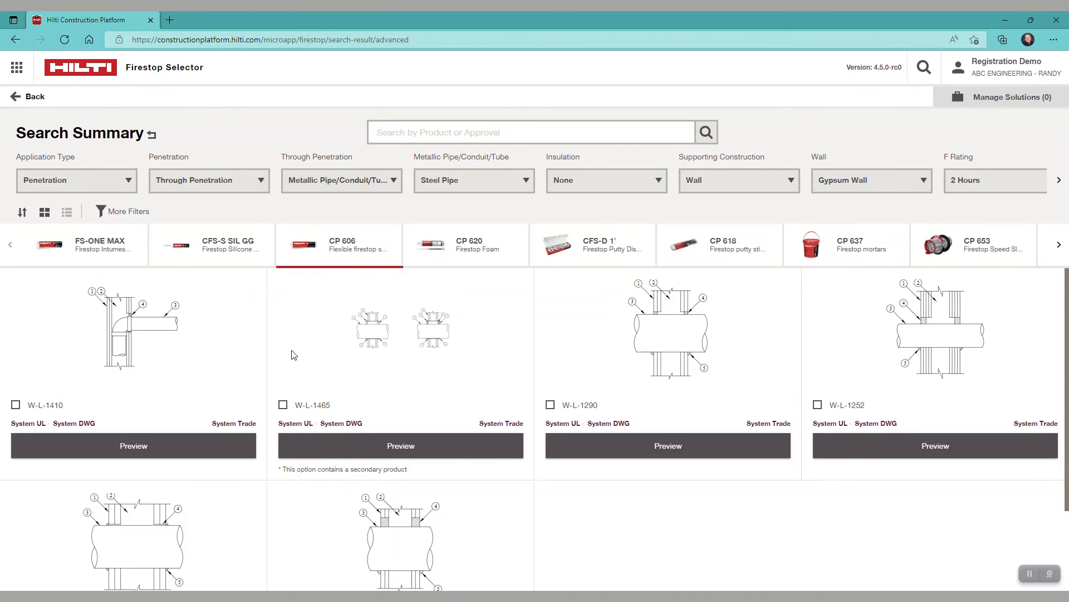
mouse_move(642, 407)
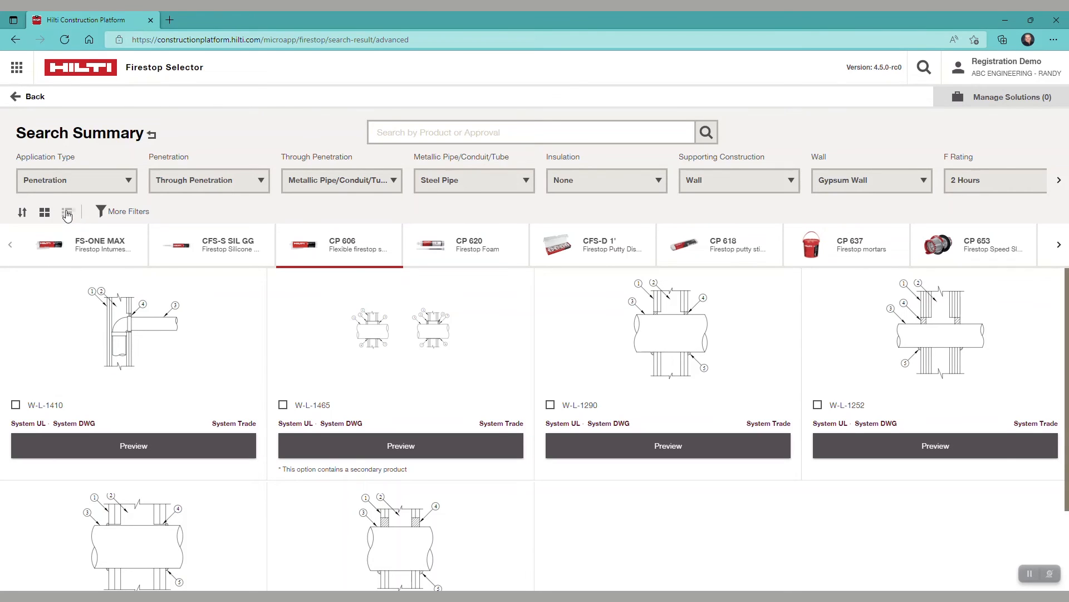
Switch the CP 606 results to list view with descriptions and document links.
left_click(67, 212)
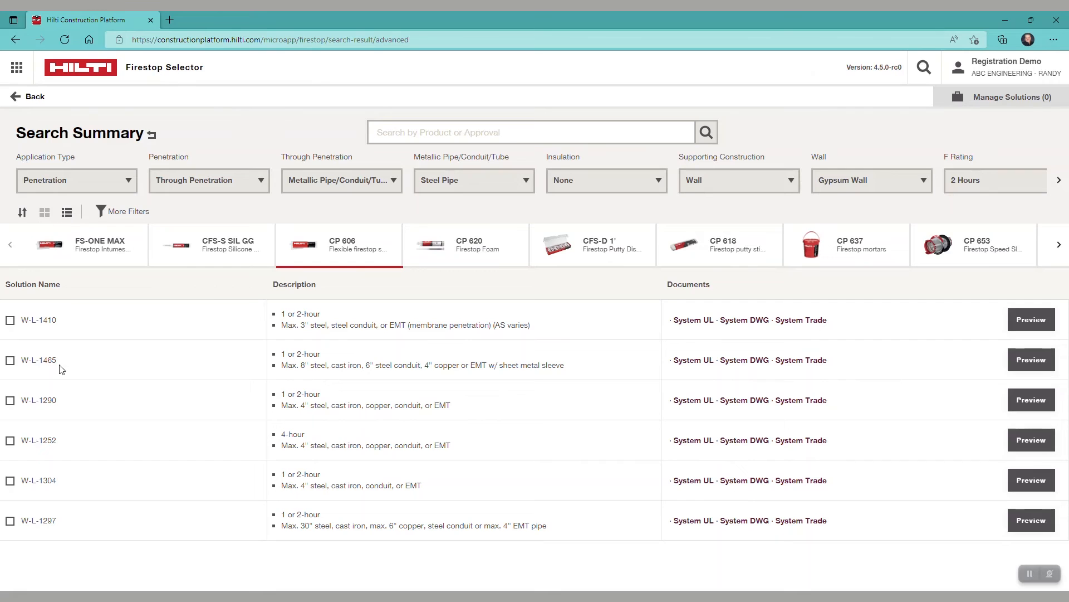
mouse_move(60, 341)
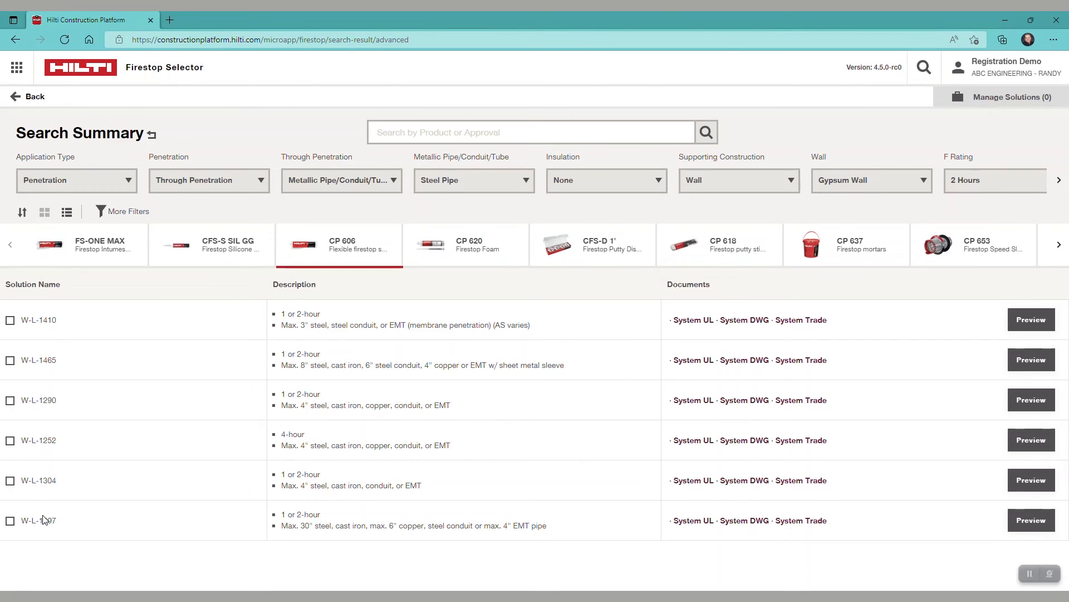
mouse_move(334, 515)
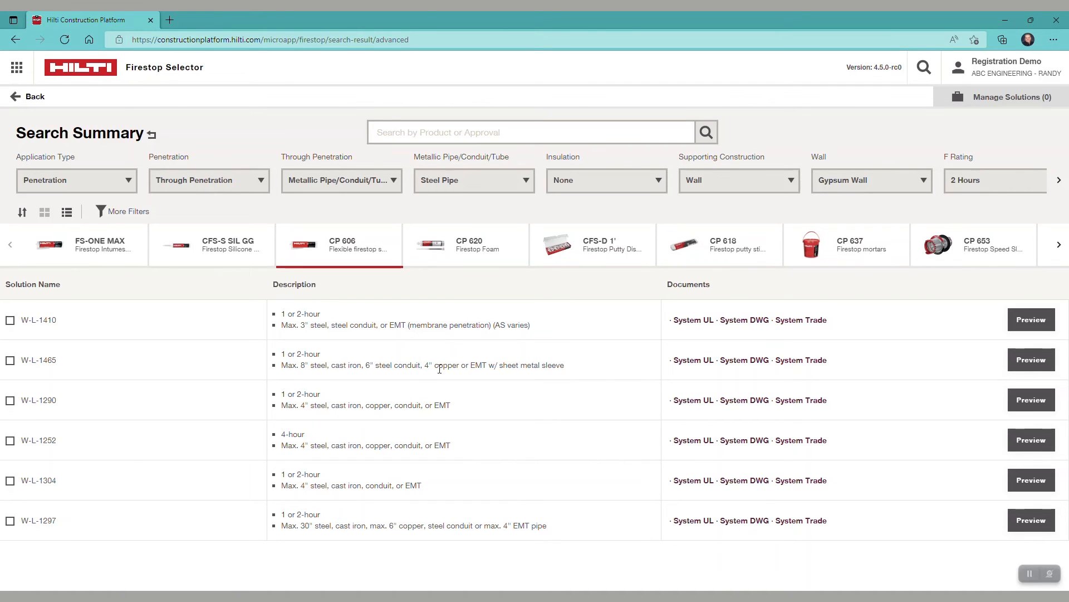
mouse_move(1031, 320)
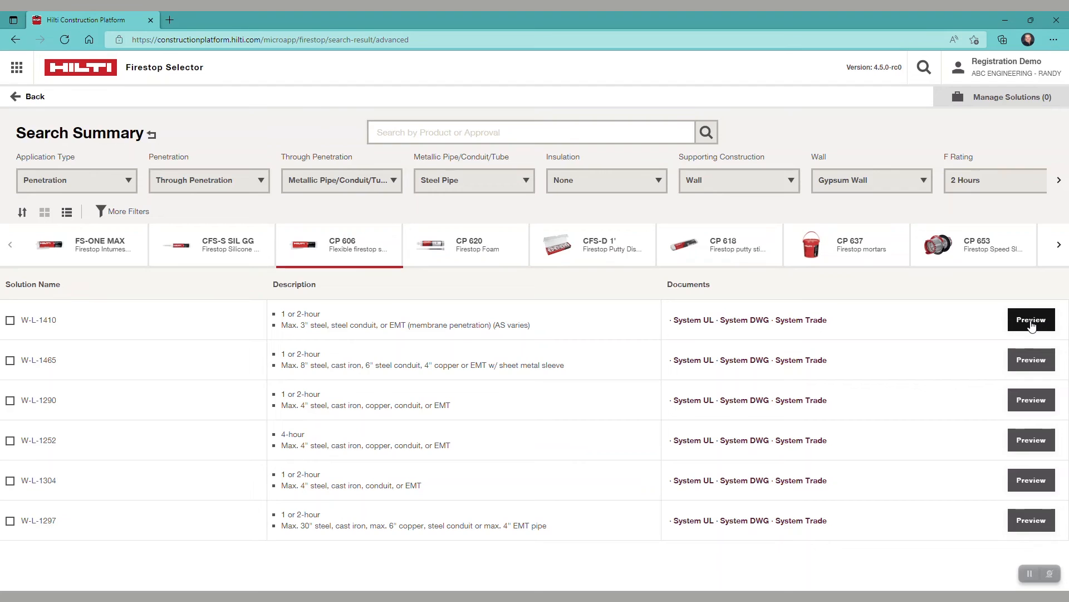
Preview system W-L-1410's details, then return to the results list.
left_click(1031, 320)
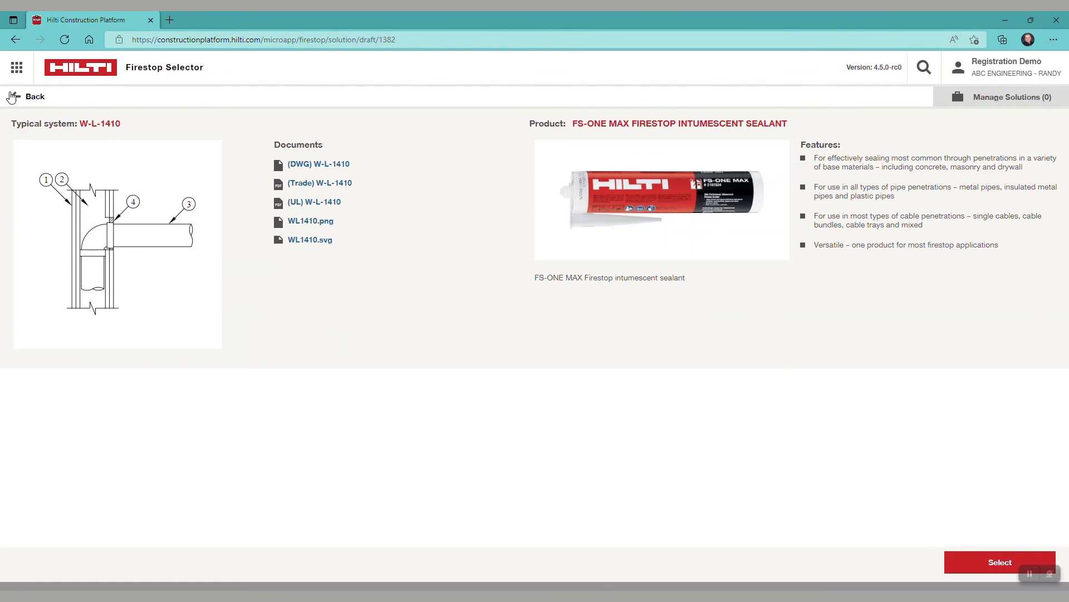
left_click(27, 96)
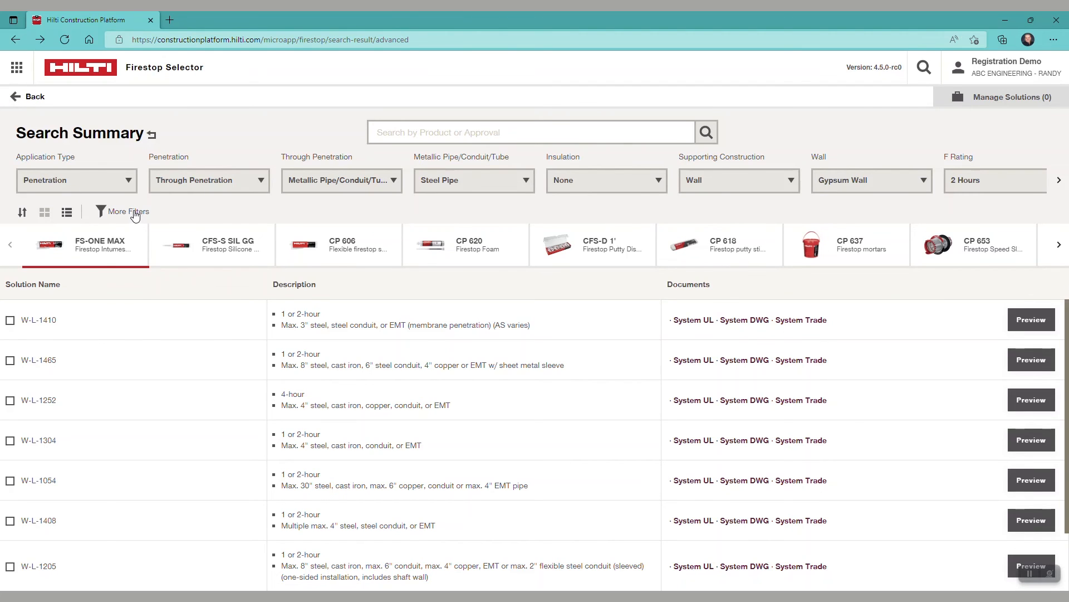
left_click(128, 211)
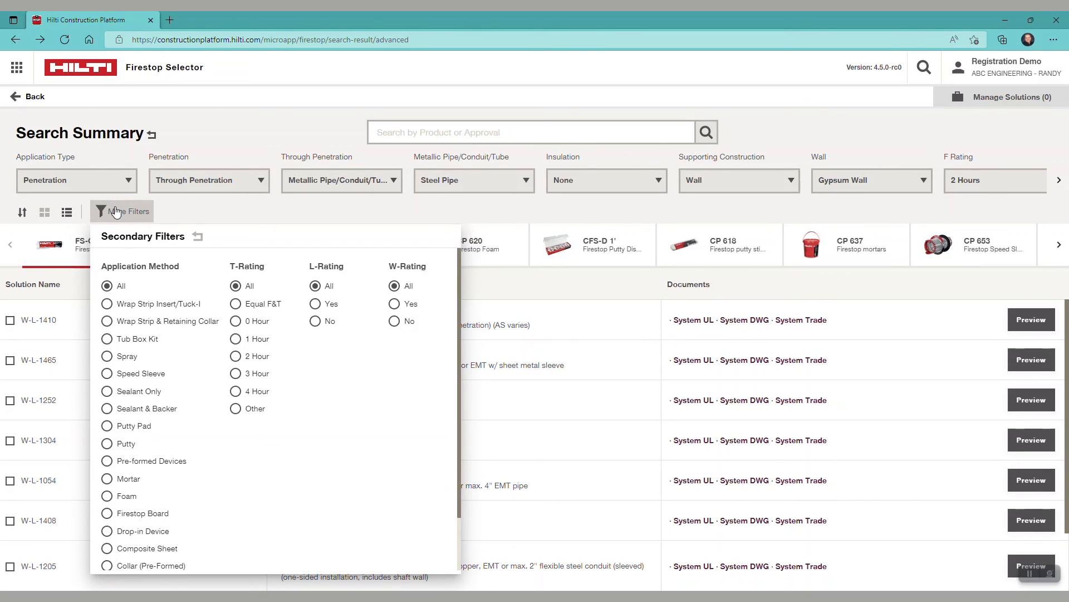
left_click(128, 211)
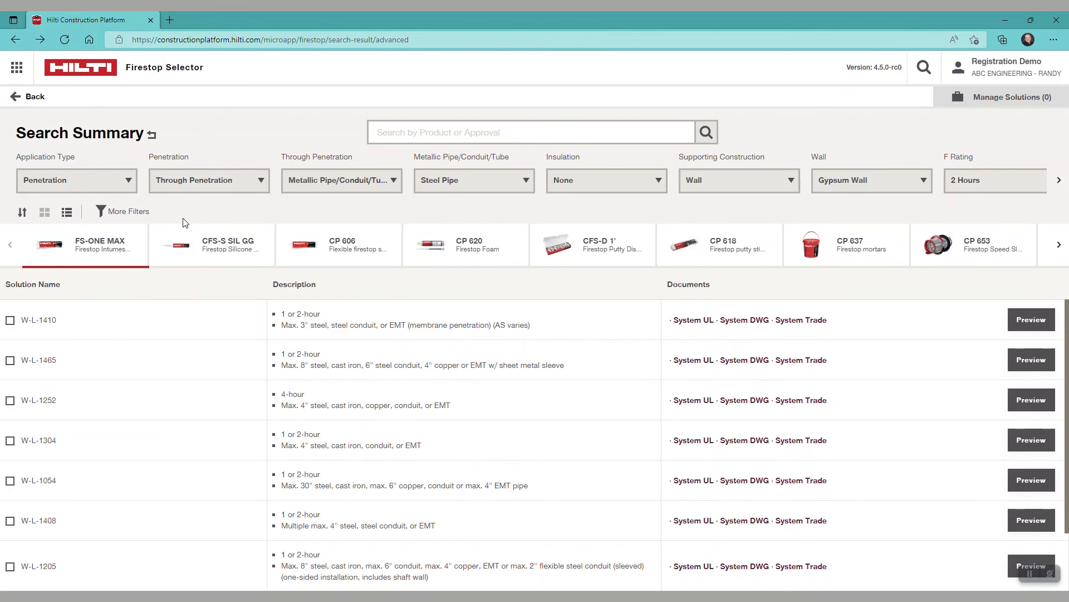